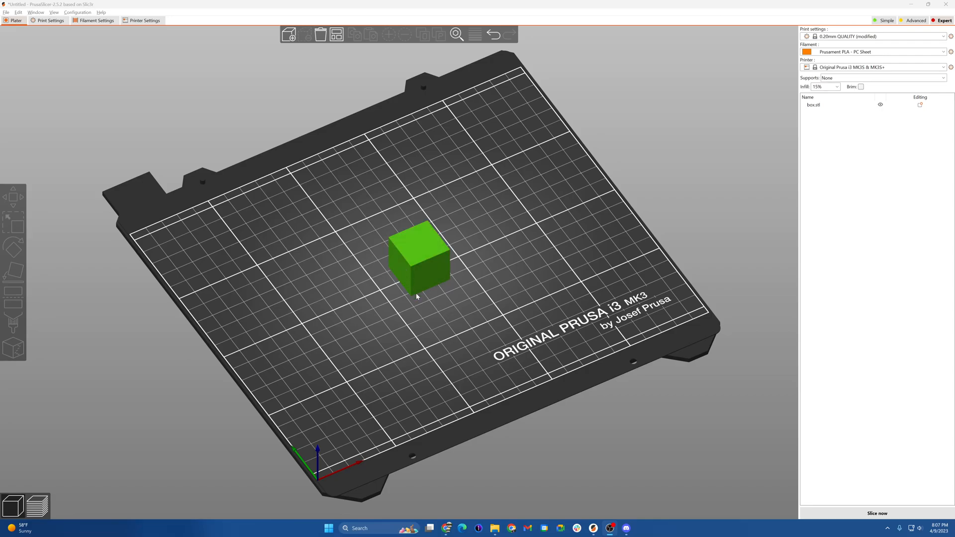
Select the 25 mm cube and bring up its context menu with the Add part choices.
{"action": "left_click", "coordinate": [401, 314]}
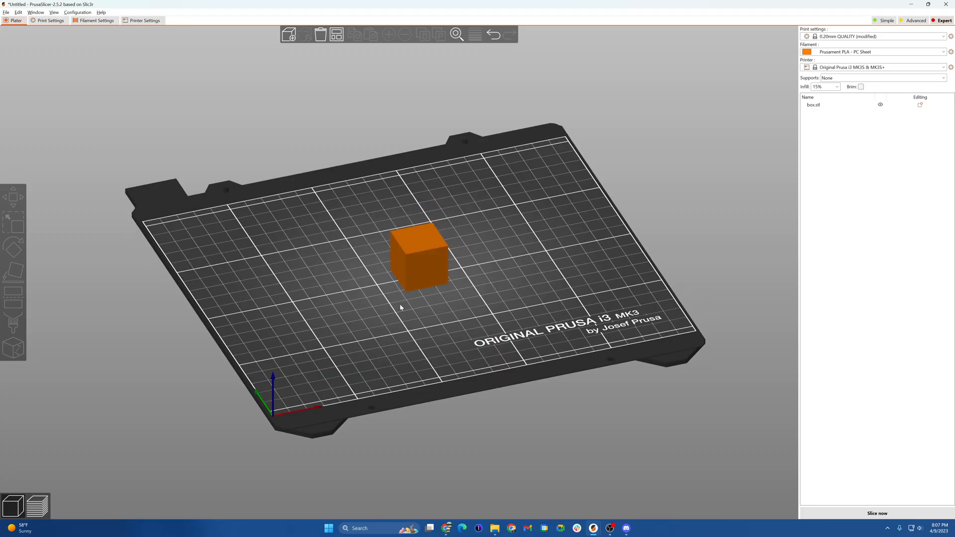
{"action": "mouse_move", "coordinate": [414, 315]}
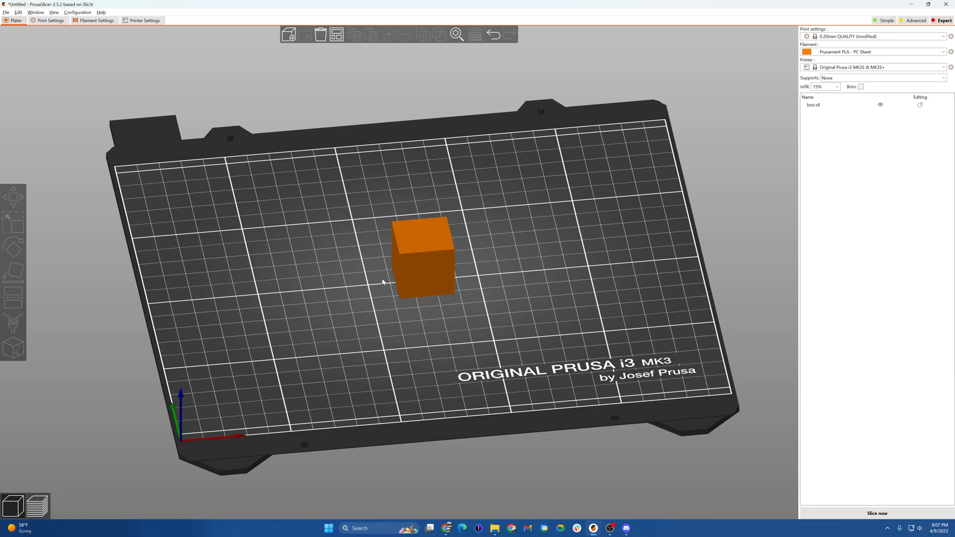
{"action": "mouse_move", "coordinate": [356, 287]}
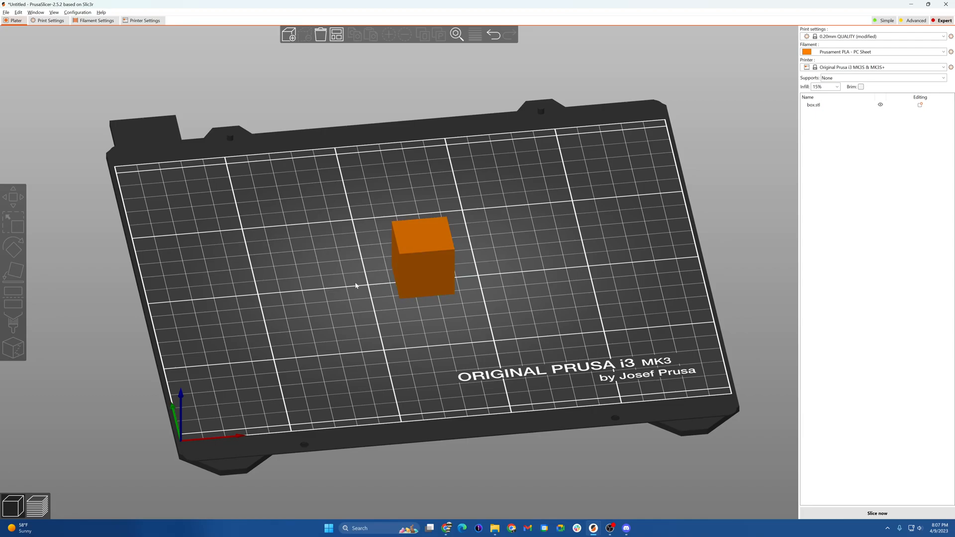
{"action": "left_click", "coordinate": [424, 255]}
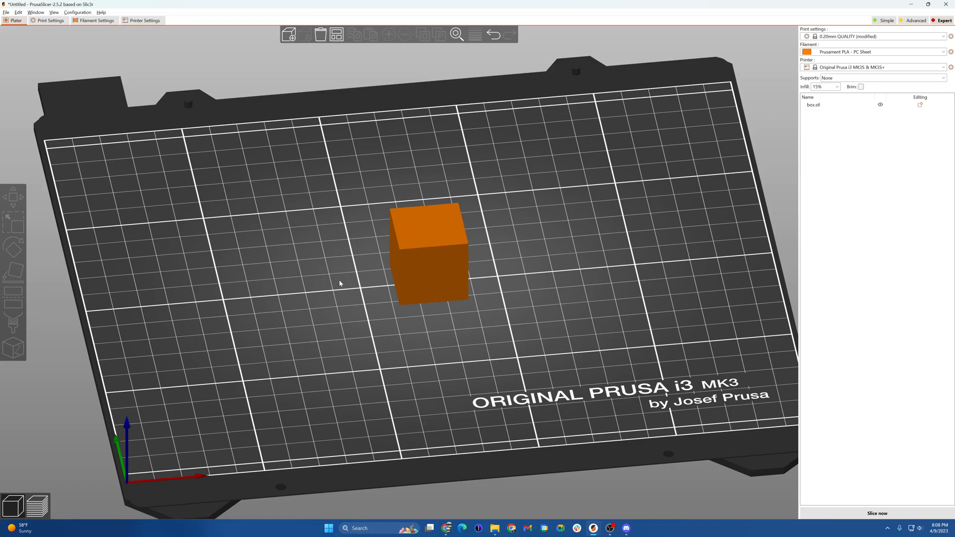
{"action": "mouse_move", "coordinate": [349, 300]}
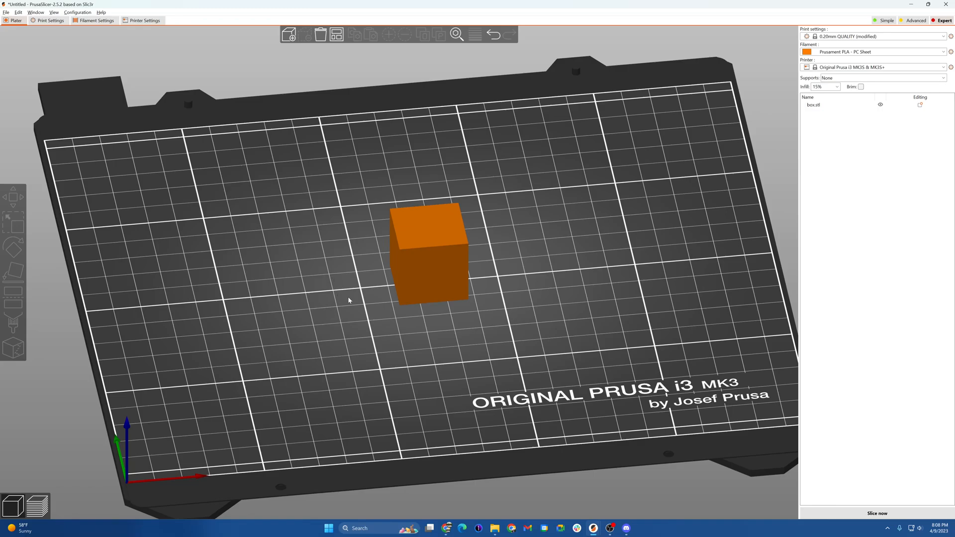
{"action": "mouse_move", "coordinate": [397, 303]}
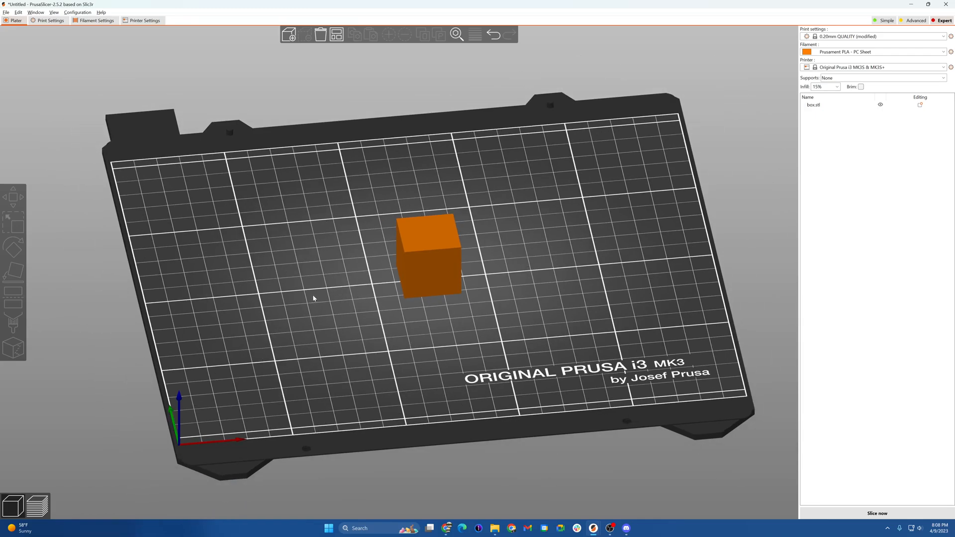
{"action": "mouse_move", "coordinate": [268, 241]}
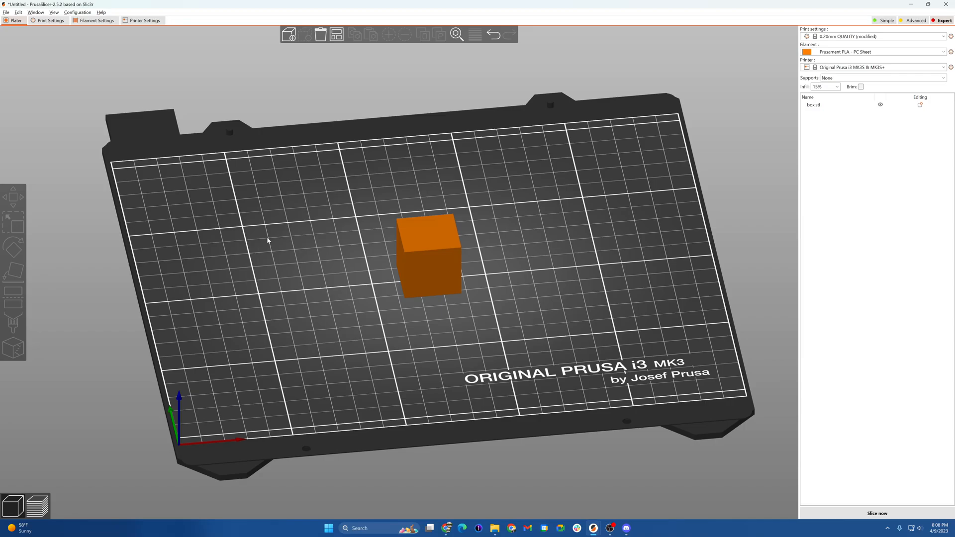
{"action": "mouse_move", "coordinate": [344, 297]}
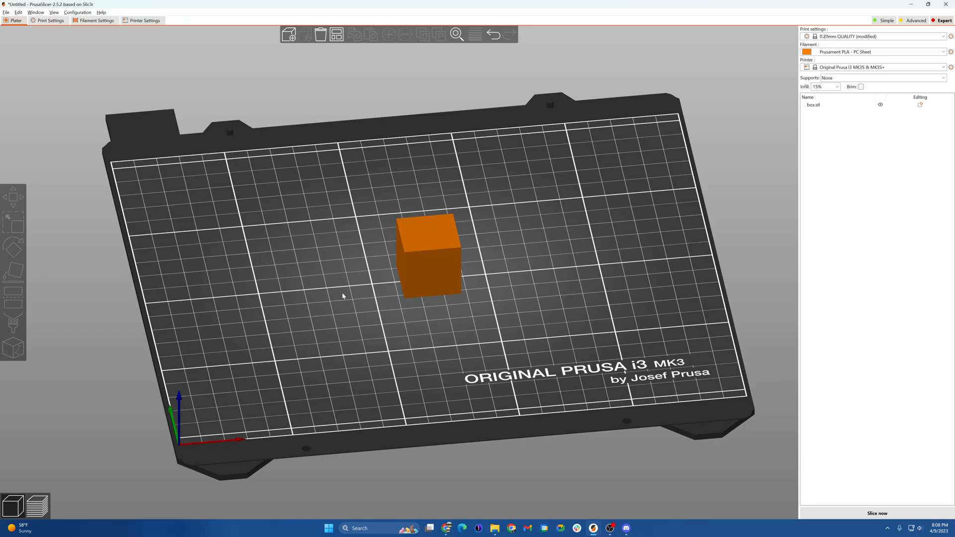
{"action": "mouse_move", "coordinate": [352, 310]}
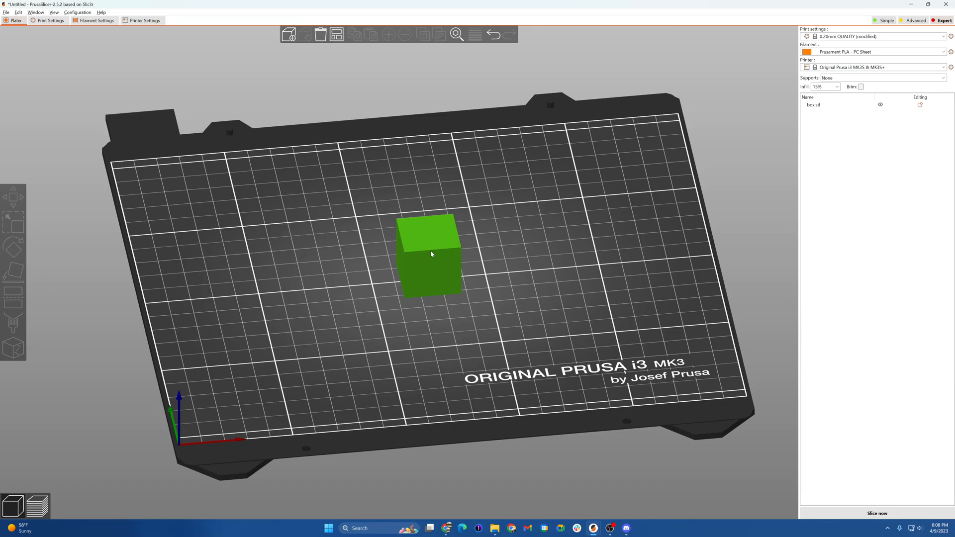
{"action": "left_click", "coordinate": [429, 254]}
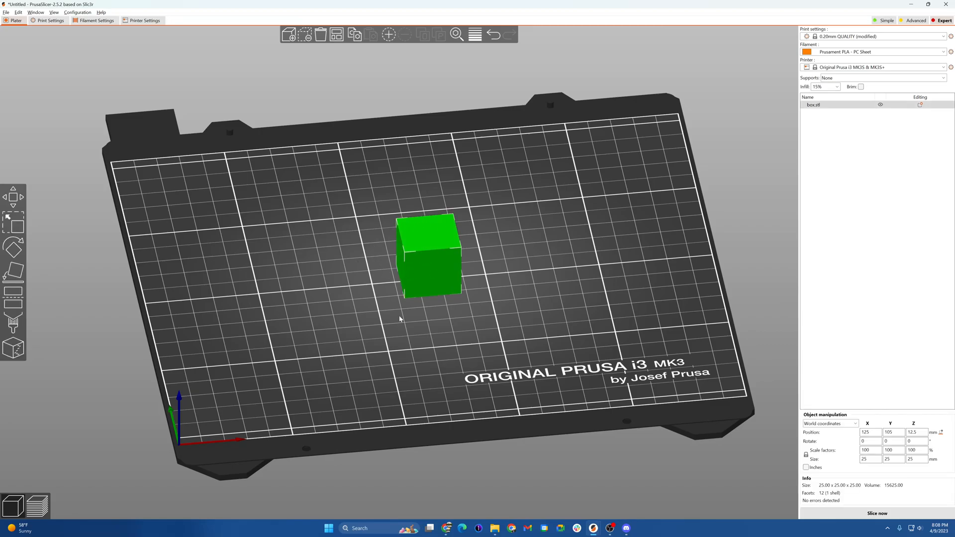
{"action": "mouse_move", "coordinate": [523, 286]}
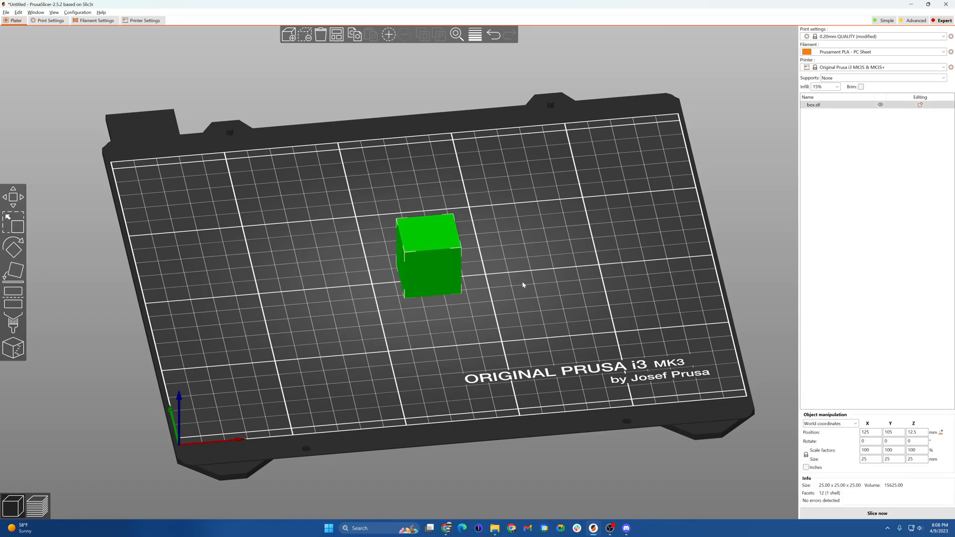
{"action": "mouse_move", "coordinate": [403, 256]}
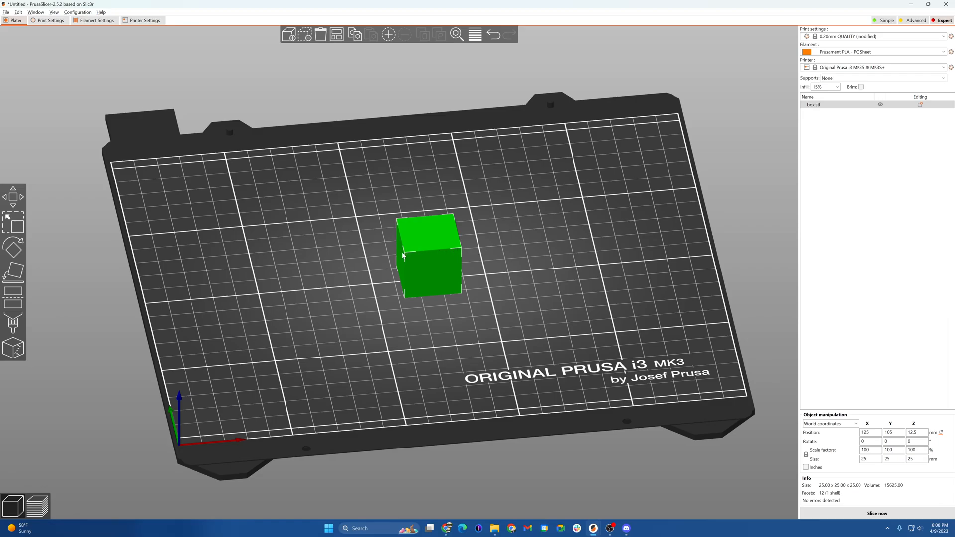
{"action": "mouse_move", "coordinate": [453, 282]}
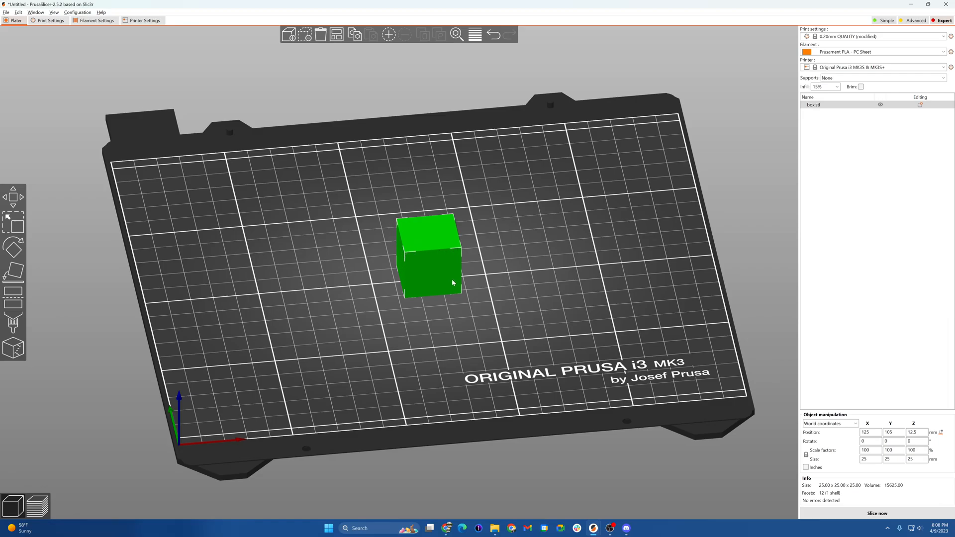
{"action": "mouse_move", "coordinate": [435, 266]}
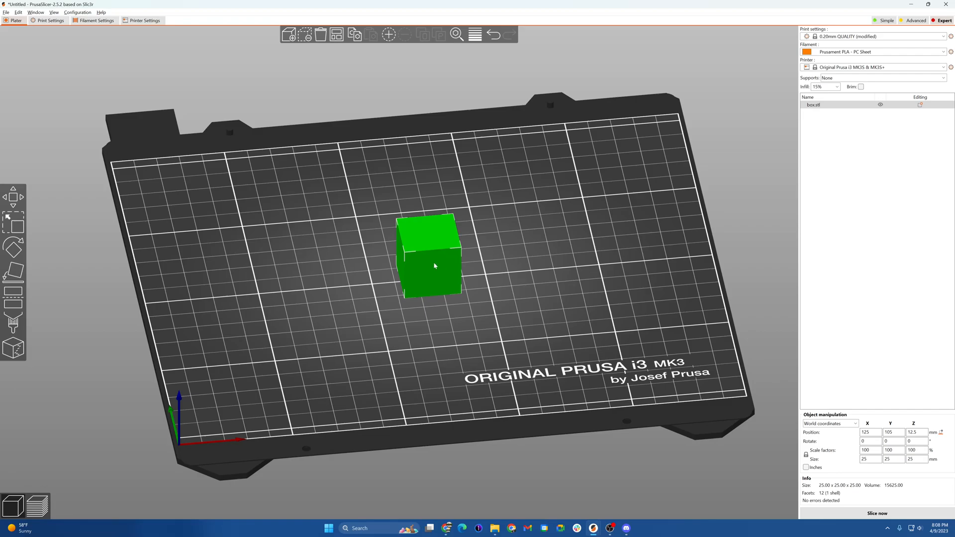
{"action": "mouse_move", "coordinate": [414, 259]}
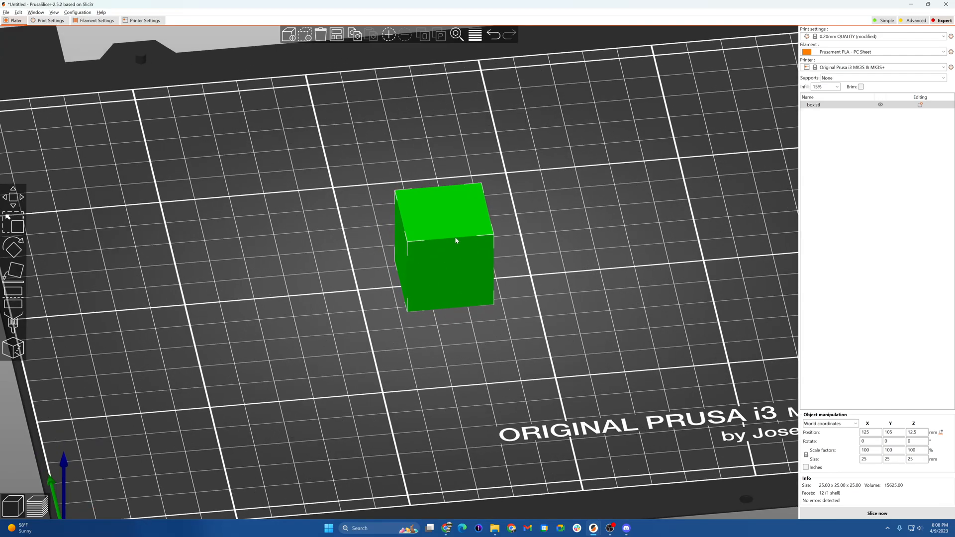
{"action": "right_click", "coordinate": [454, 239]}
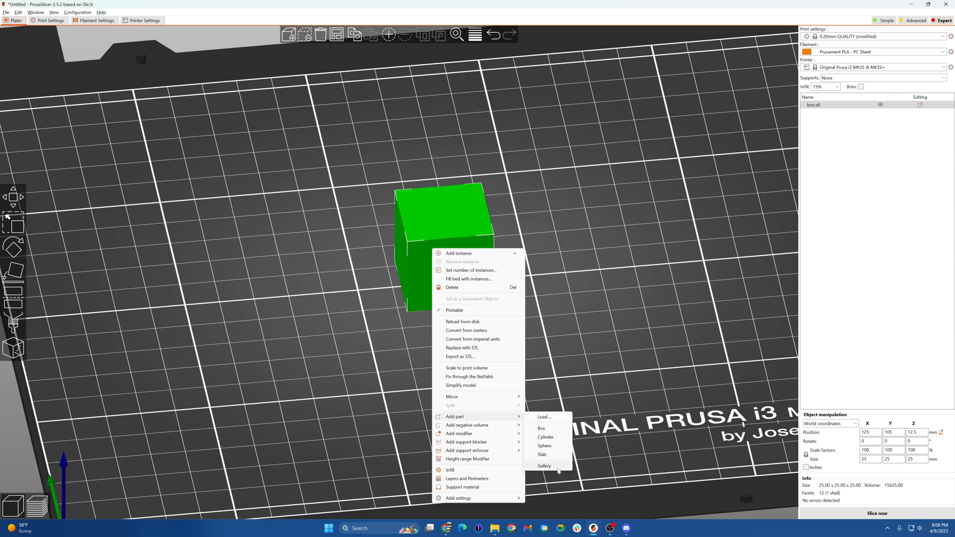
{"action": "mouse_move", "coordinate": [548, 468]}
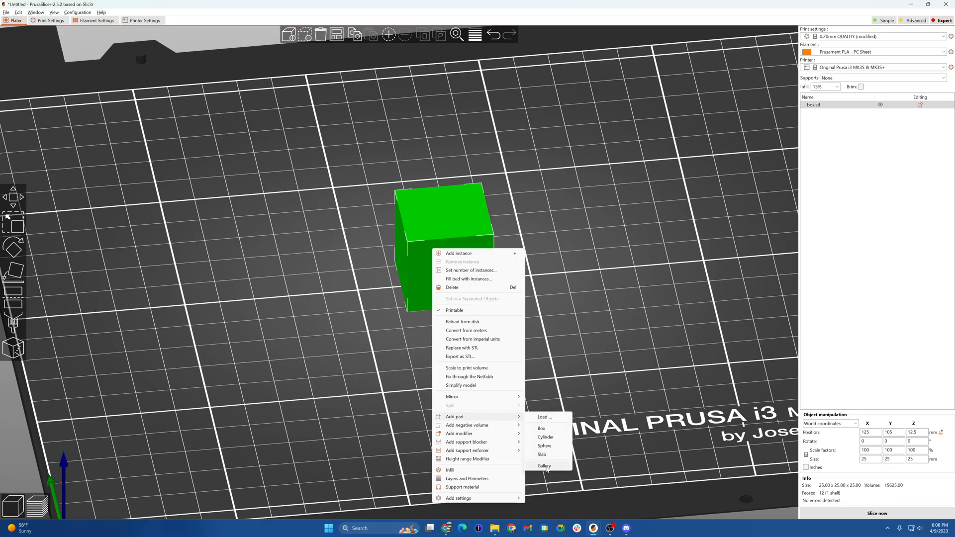
Add helper_disk.stl from the Shape Gallery as a second part of the cube object.
{"action": "left_click", "coordinate": [544, 465]}
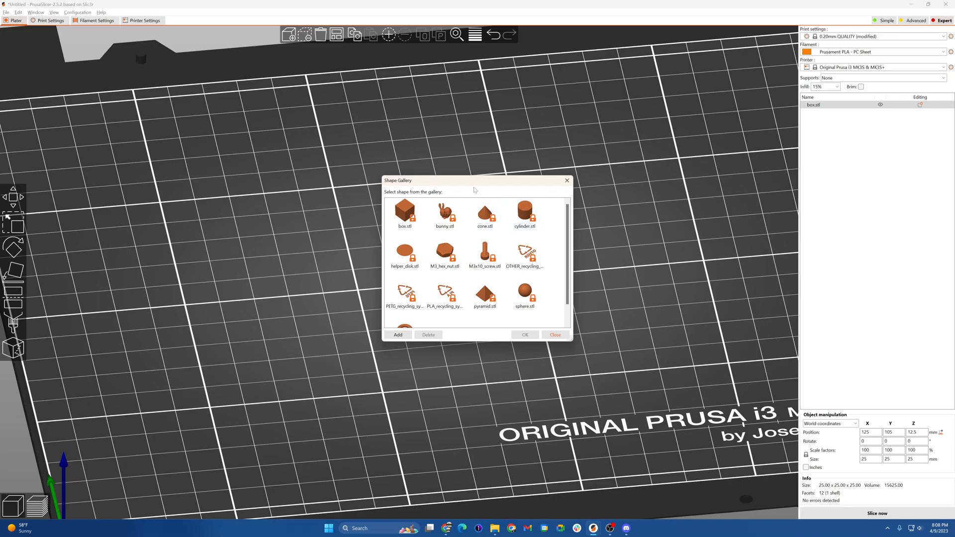
{"action": "left_click_drag", "start_coordinate": [427, 181], "coordinate": [546, 144]}
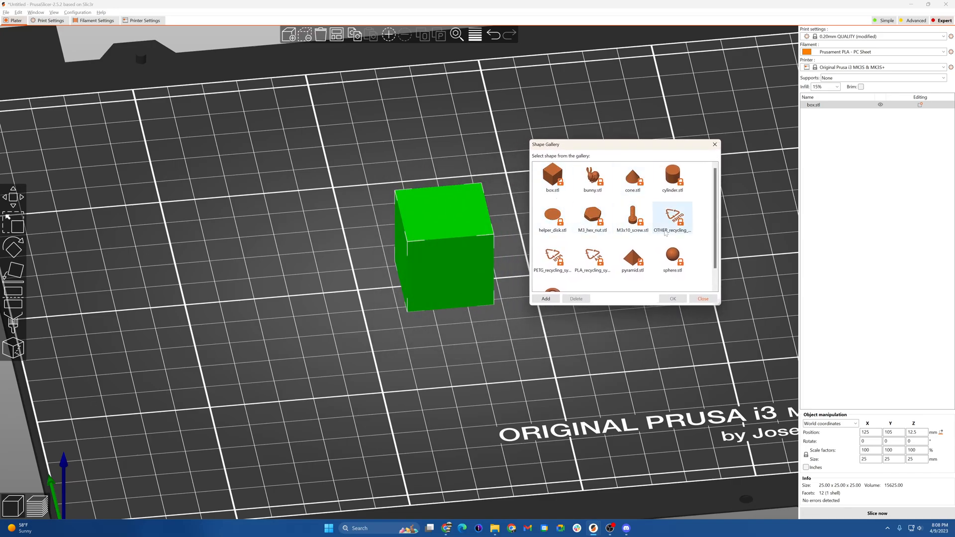
{"action": "left_click", "coordinate": [552, 177]}
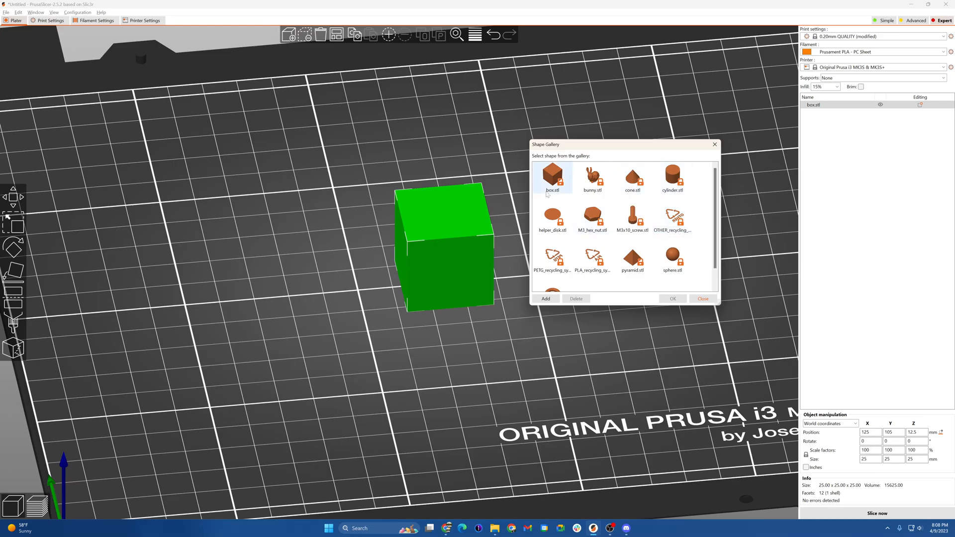
{"action": "left_click", "coordinate": [552, 218]}
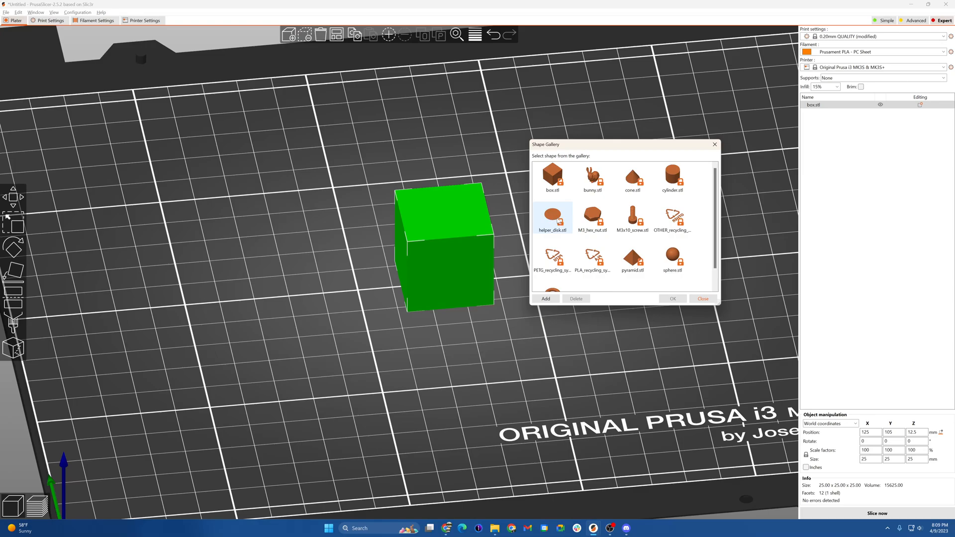
{"action": "mouse_move", "coordinate": [557, 221]}
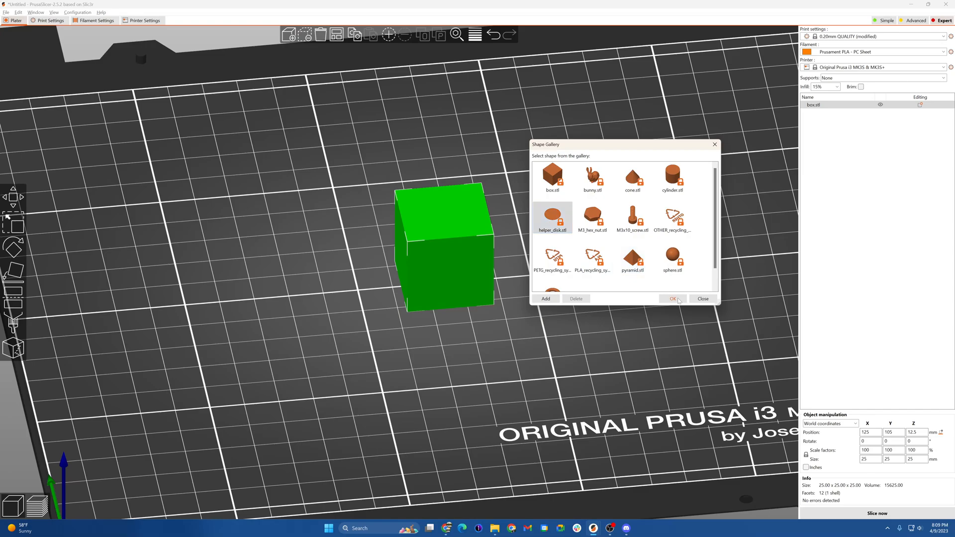
{"action": "left_click", "coordinate": [672, 298]}
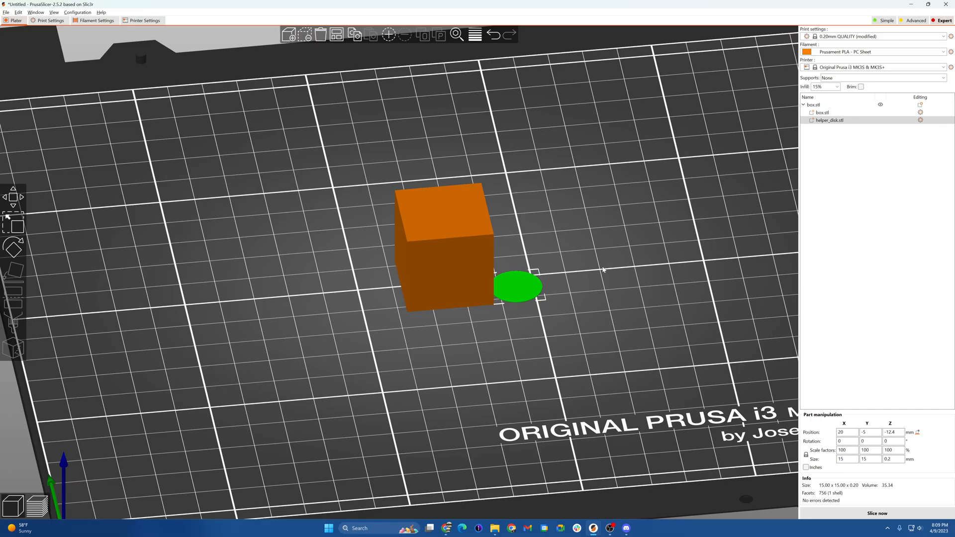
Inspect the box and helper disk parts, then shift the combined 40 × 25 × 25 mm object slightly on the bed.
{"action": "left_click", "coordinate": [603, 270]}
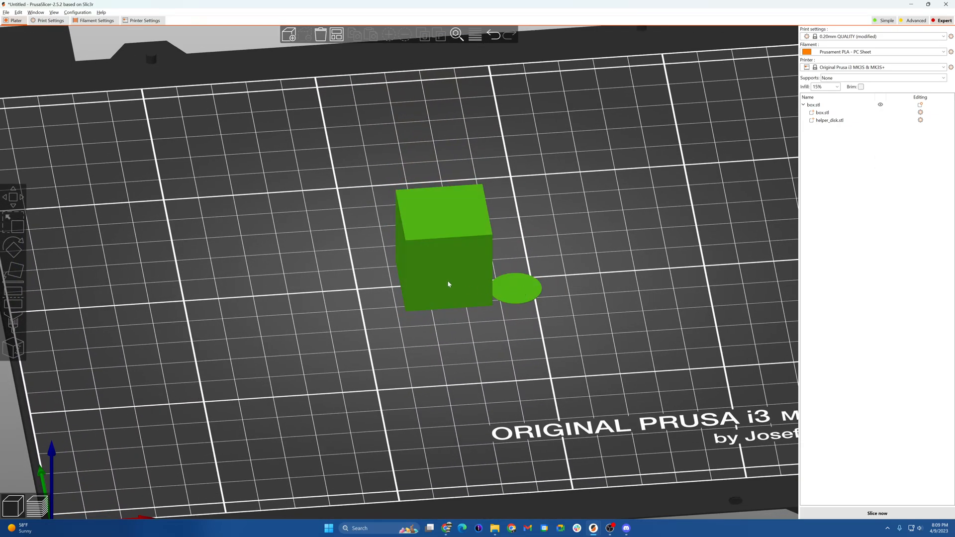
{"action": "left_click", "coordinate": [444, 262]}
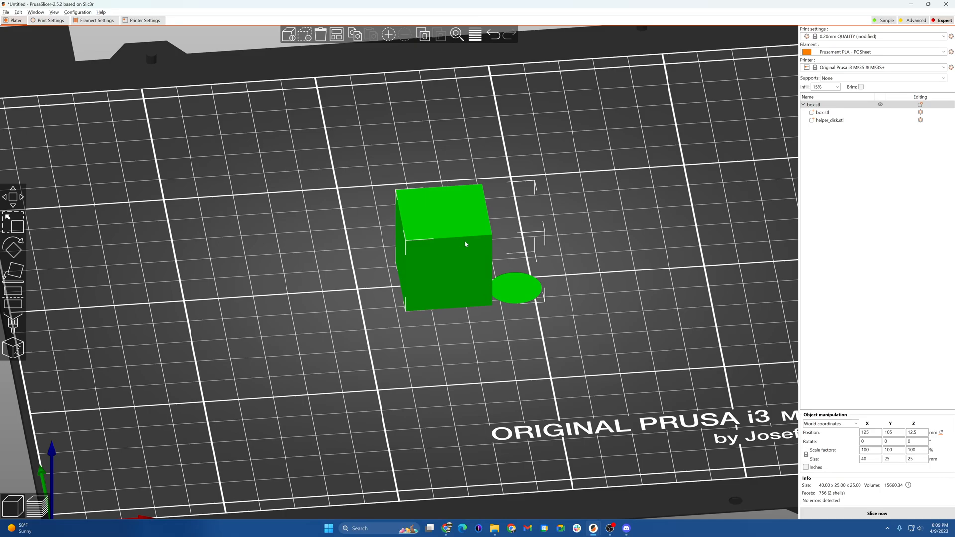
{"action": "mouse_move", "coordinate": [536, 283]}
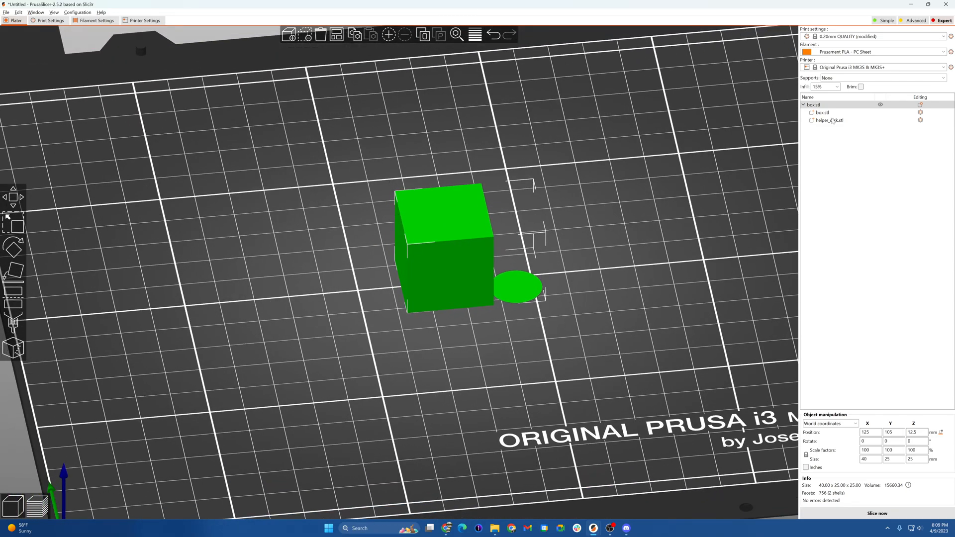
{"action": "left_click", "coordinate": [814, 105]}
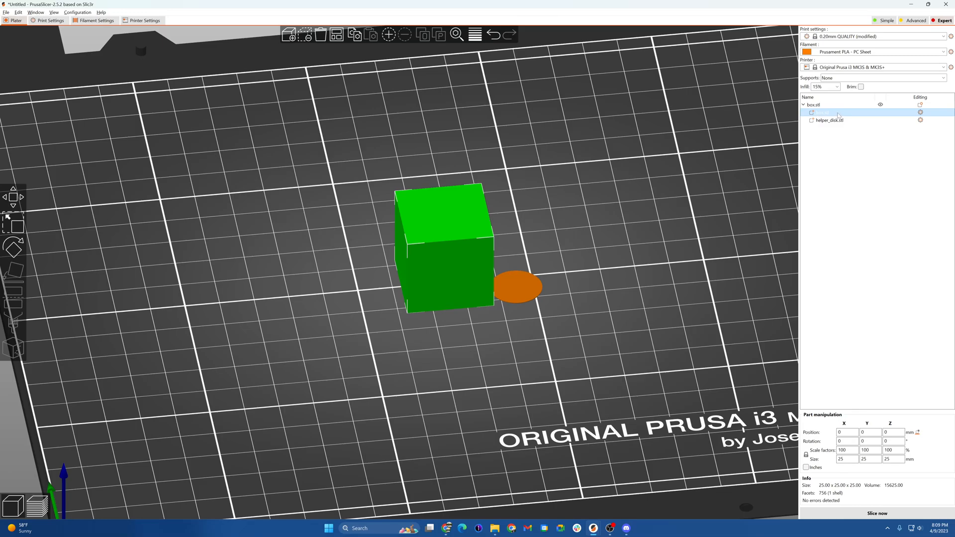
{"action": "left_click", "coordinate": [829, 121]}
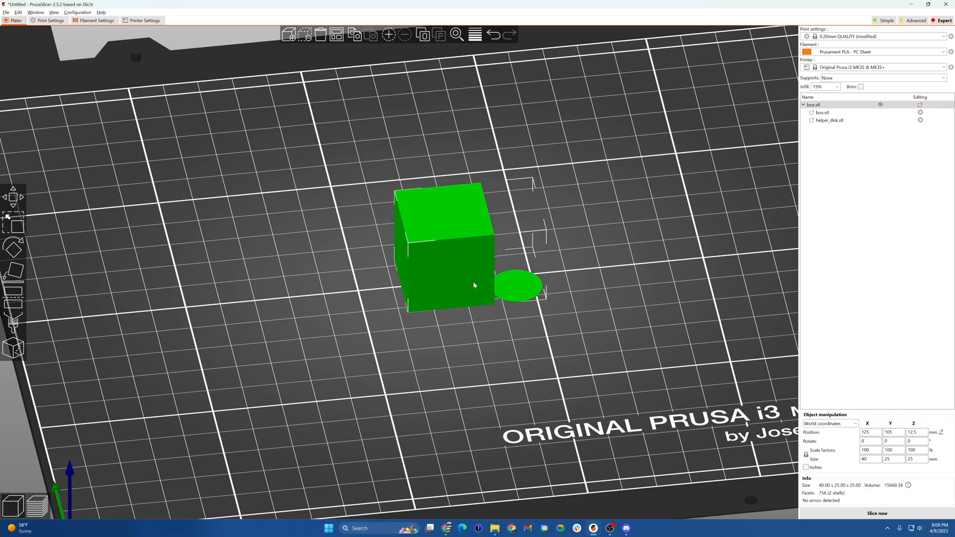
{"action": "left_click_drag", "start_coordinate": [474, 284], "coordinate": [458, 250]}
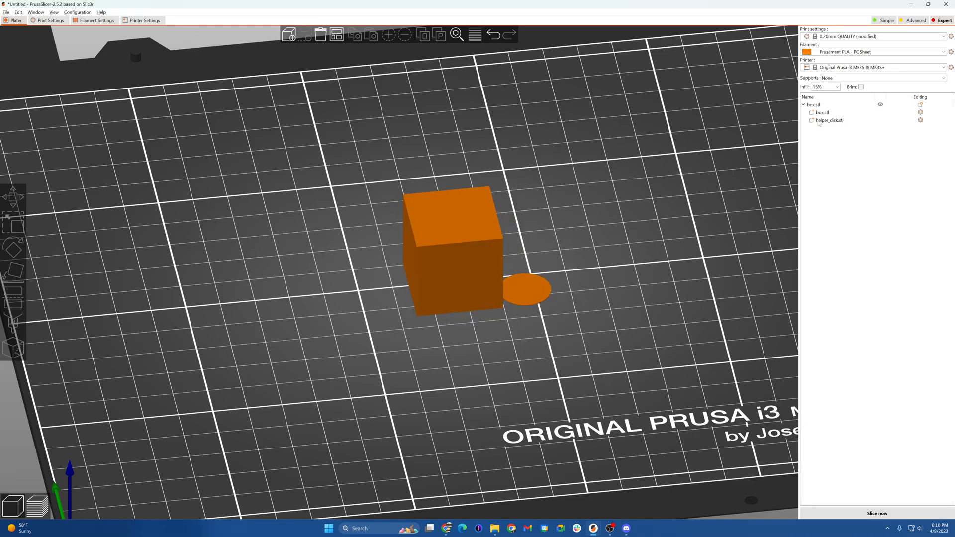
Select the helper disk part and reposition it beside the cube at the box's corner.
{"action": "left_click", "coordinate": [829, 121]}
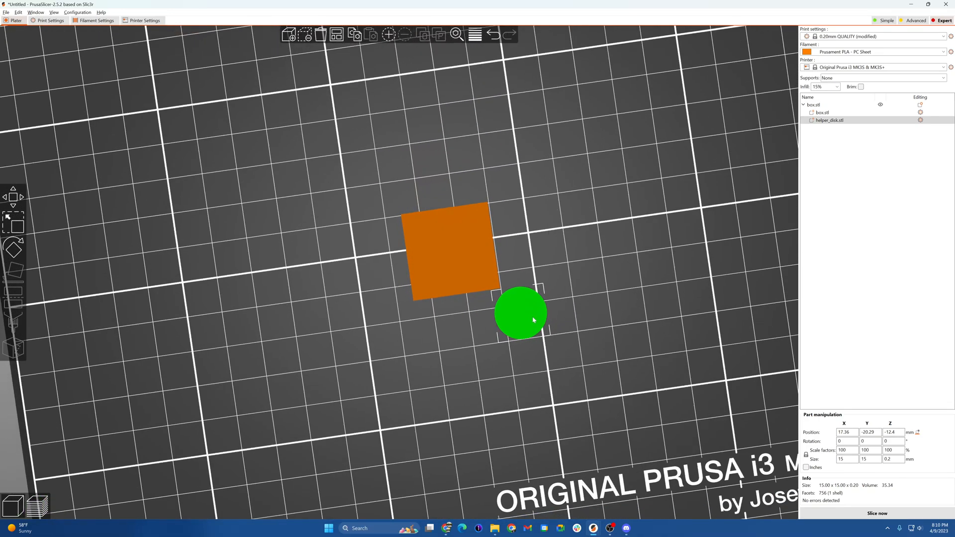
{"action": "left_click_drag", "start_coordinate": [520, 311], "coordinate": [500, 292]}
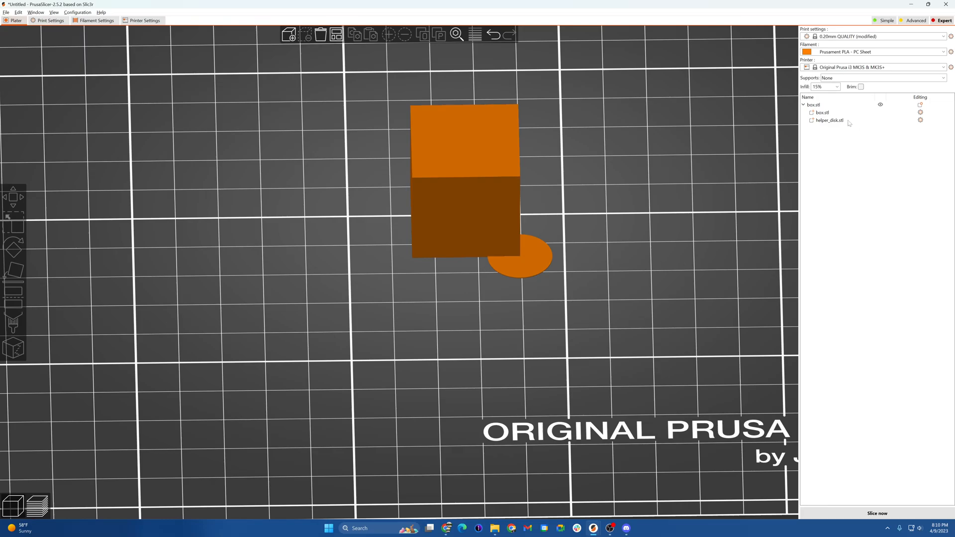
Move helper_disk.stl ahead of box.stl in the object's part order.
{"action": "left_click", "coordinate": [829, 120]}
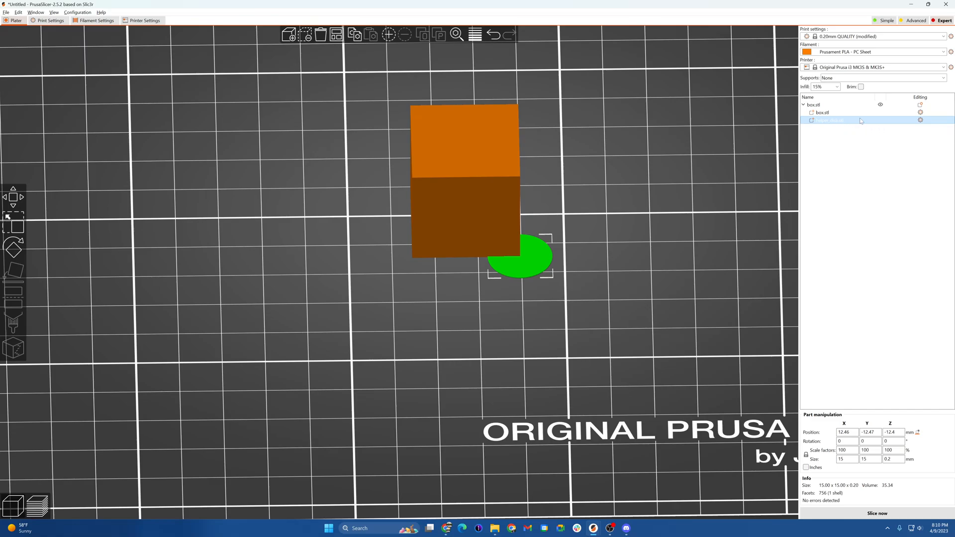
{"action": "double_click", "coordinate": [832, 121]}
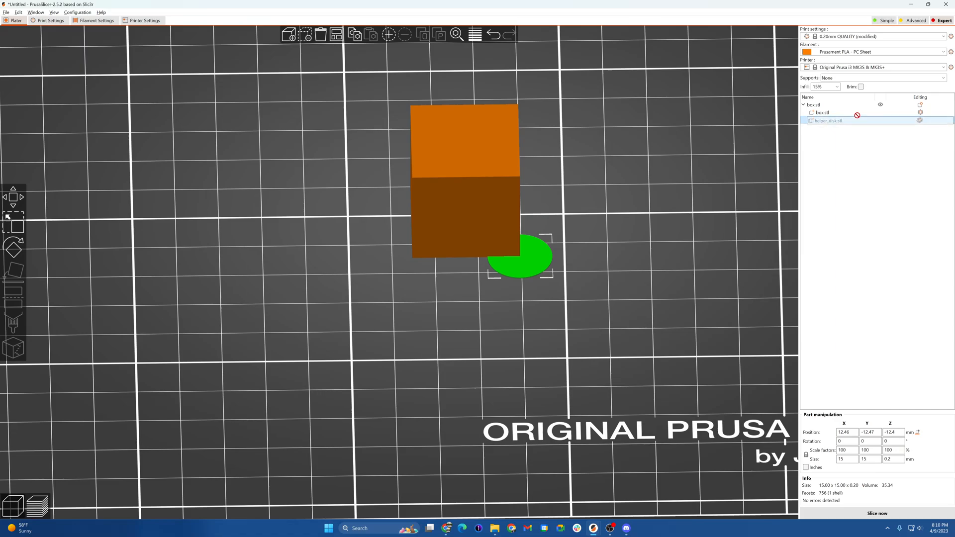
{"action": "left_click", "coordinate": [819, 113]}
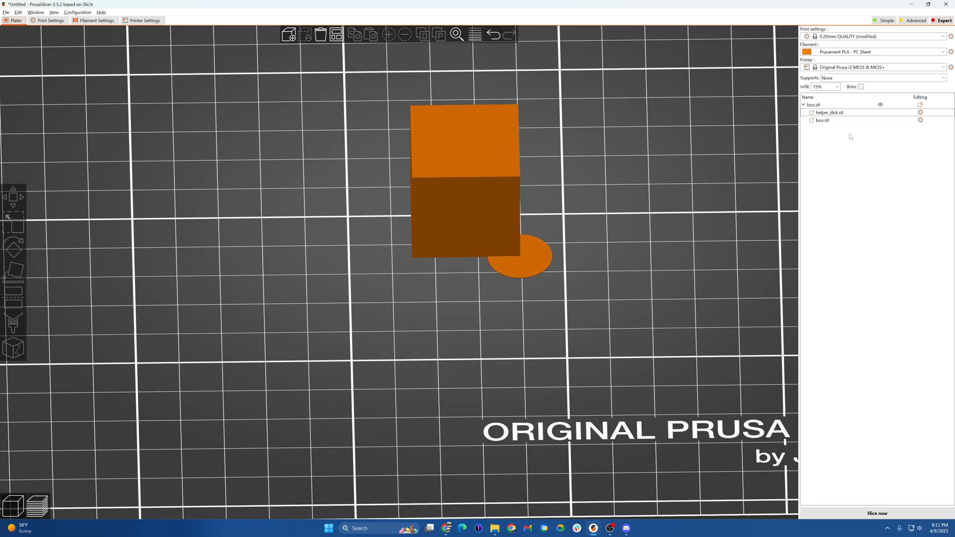
{"action": "mouse_move", "coordinate": [922, 113]}
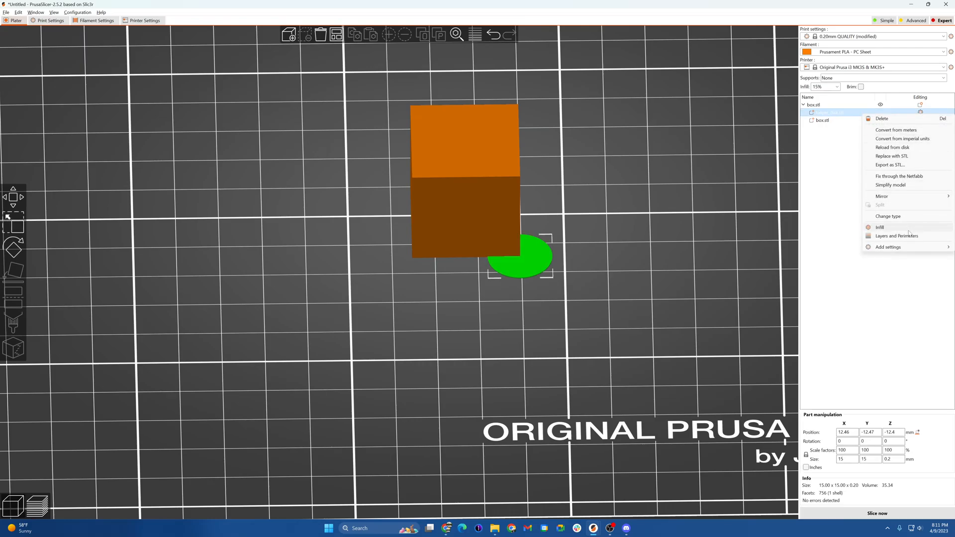
{"action": "mouse_move", "coordinate": [897, 236]}
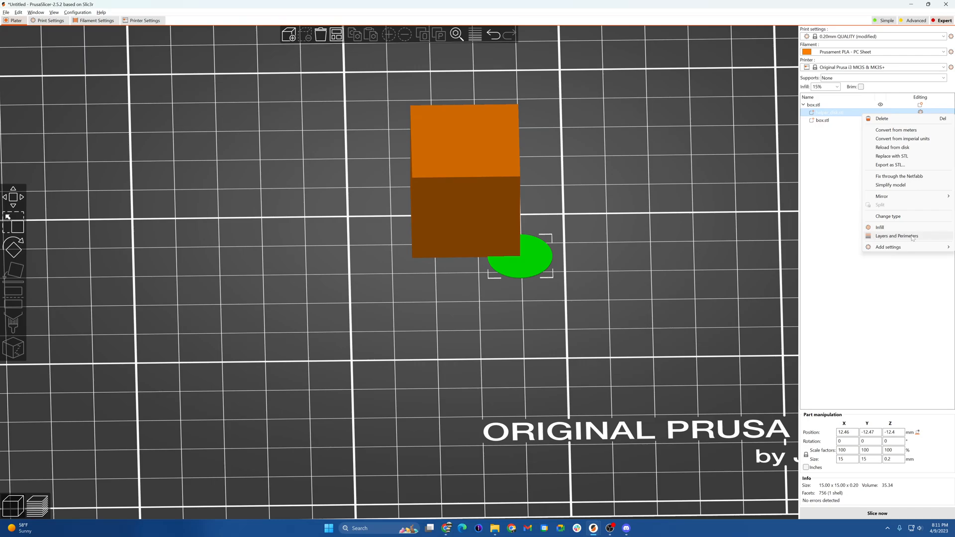
Add a Layers and Perimeters override to the helper disk with 99 perimeters.
{"action": "left_click", "coordinate": [897, 236]}
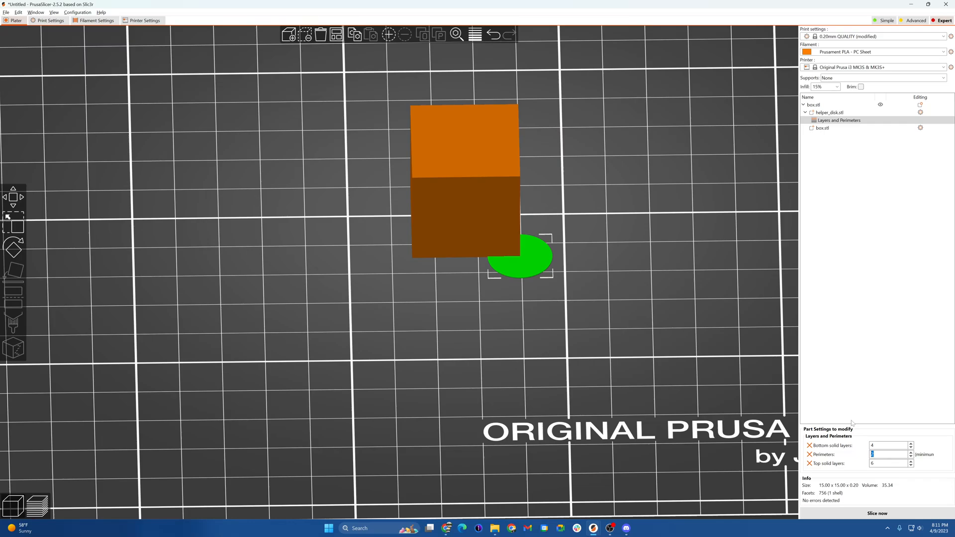
{"action": "type", "text": "99"}
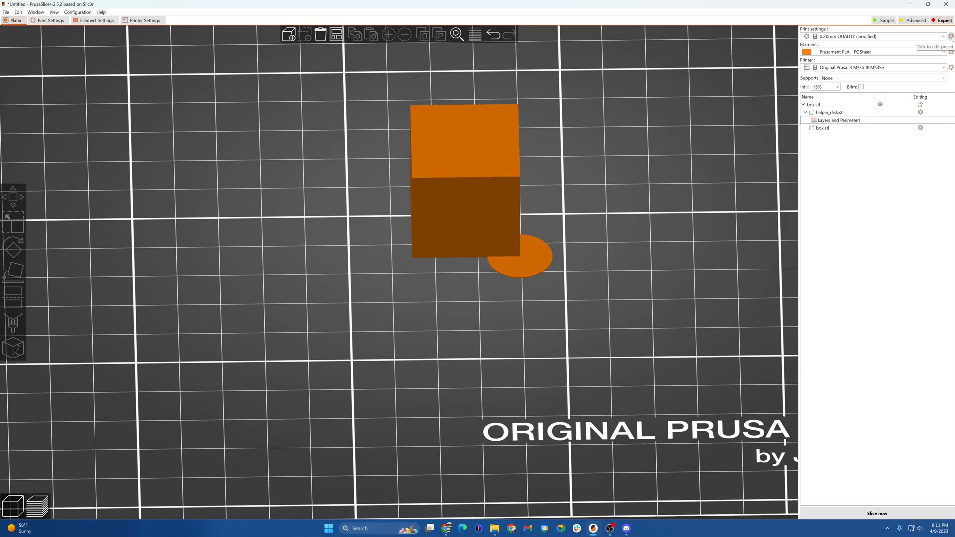
{"action": "mouse_move", "coordinate": [514, 66]}
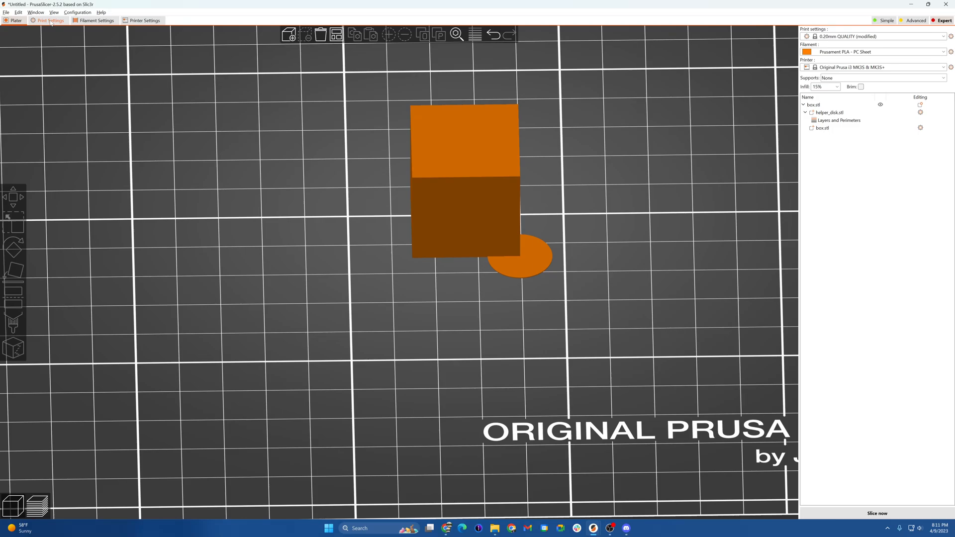
Enable Clip multi-part objects under Print Settings > Advanced and return to the plater.
{"action": "left_click", "coordinate": [51, 20]}
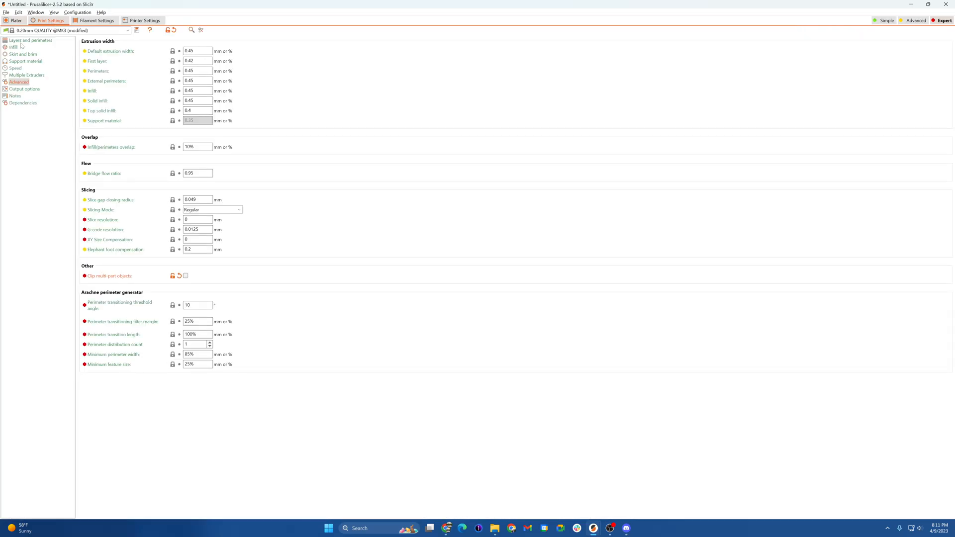
{"action": "left_click", "coordinate": [19, 82]}
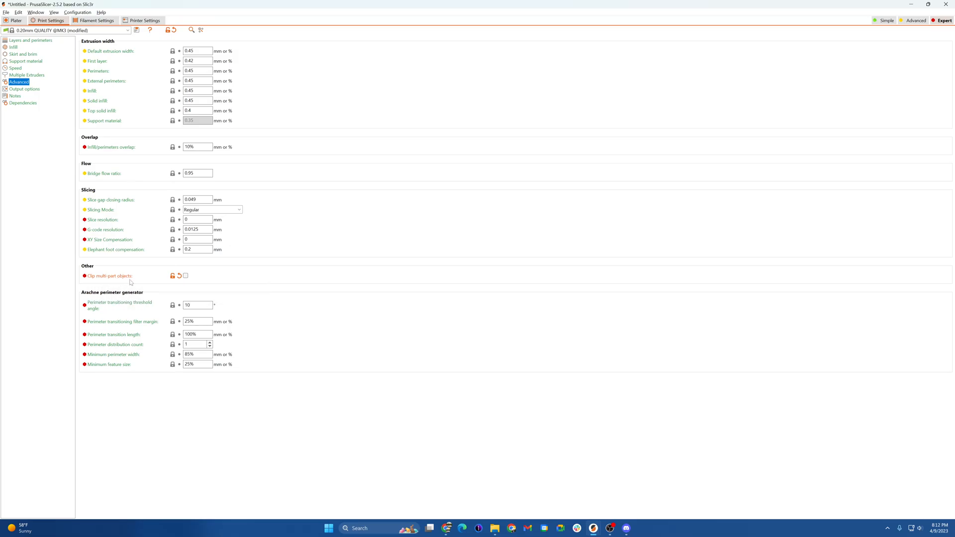
{"action": "left_click", "coordinate": [185, 276]}
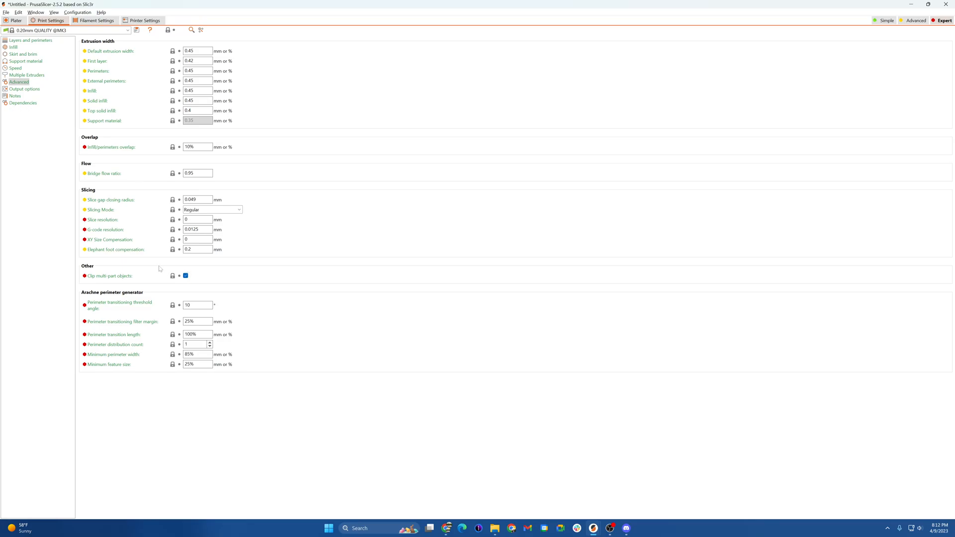
{"action": "mouse_move", "coordinate": [189, 255]}
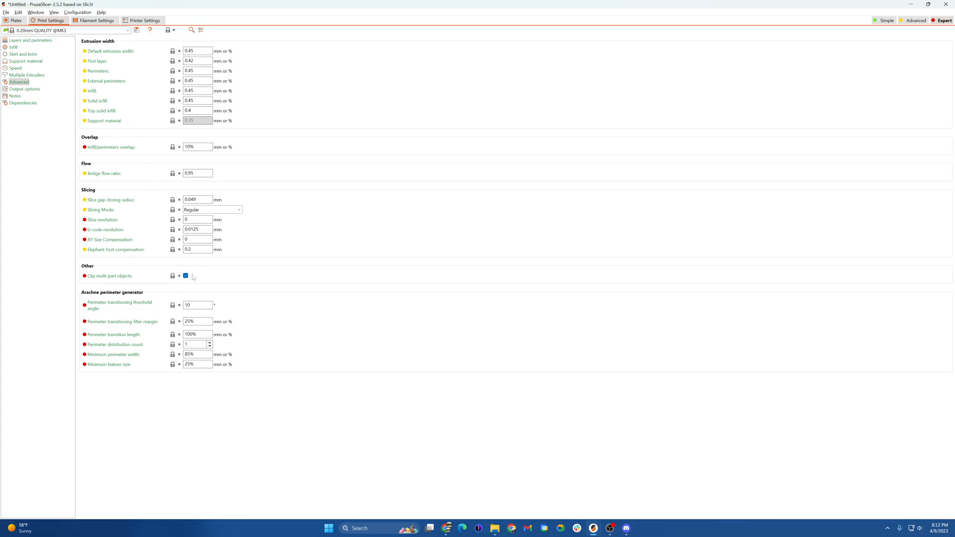
{"action": "left_click", "coordinate": [14, 20]}
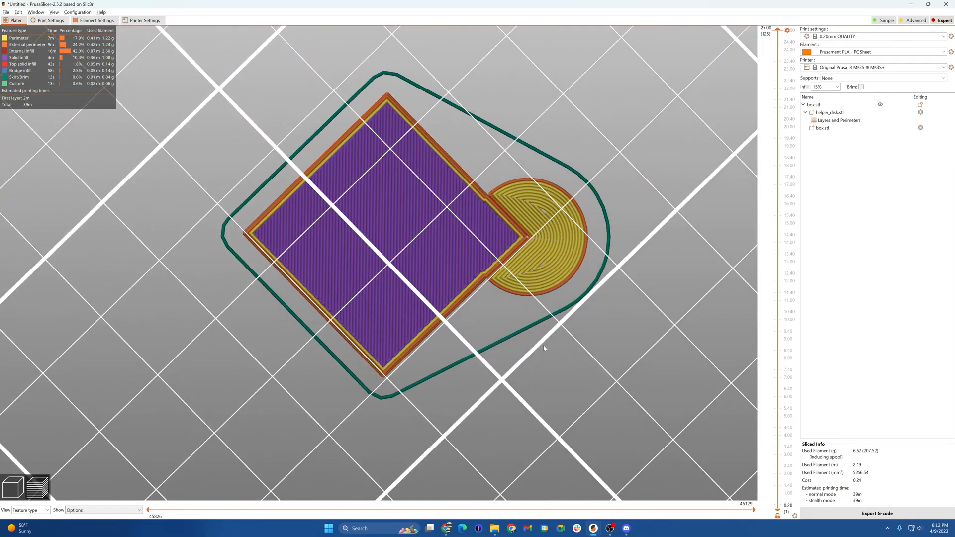
Orbit the sliced preview to inspect the disk's concentric perimeters cut off at the box corner.
{"action": "left_click_drag", "start_coordinate": [544, 348], "coordinate": [445, 152]}
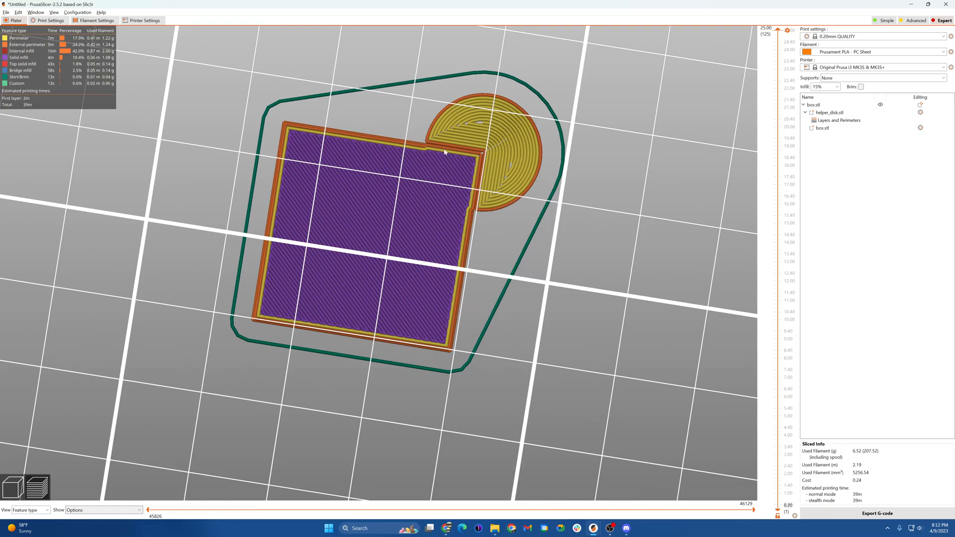
{"action": "mouse_move", "coordinate": [485, 121]}
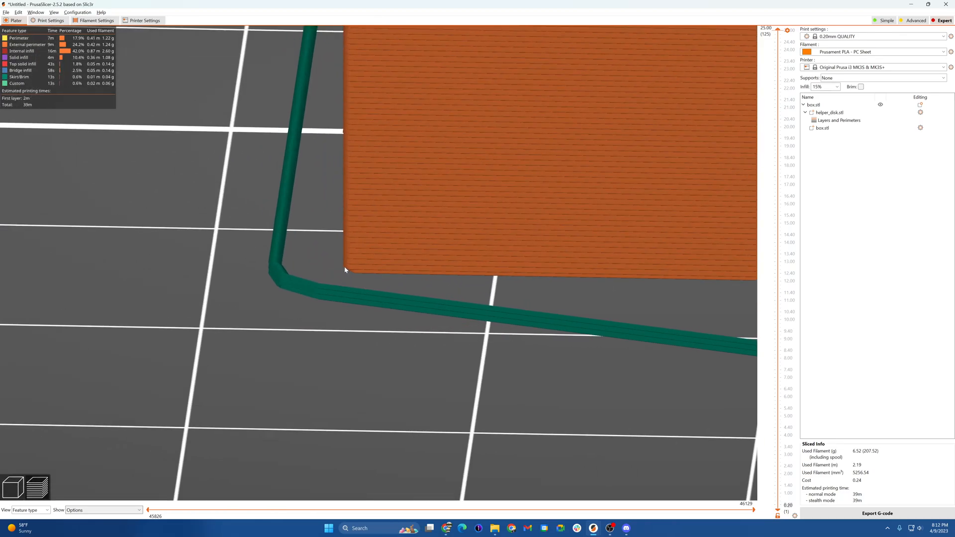
{"action": "mouse_move", "coordinate": [348, 272]}
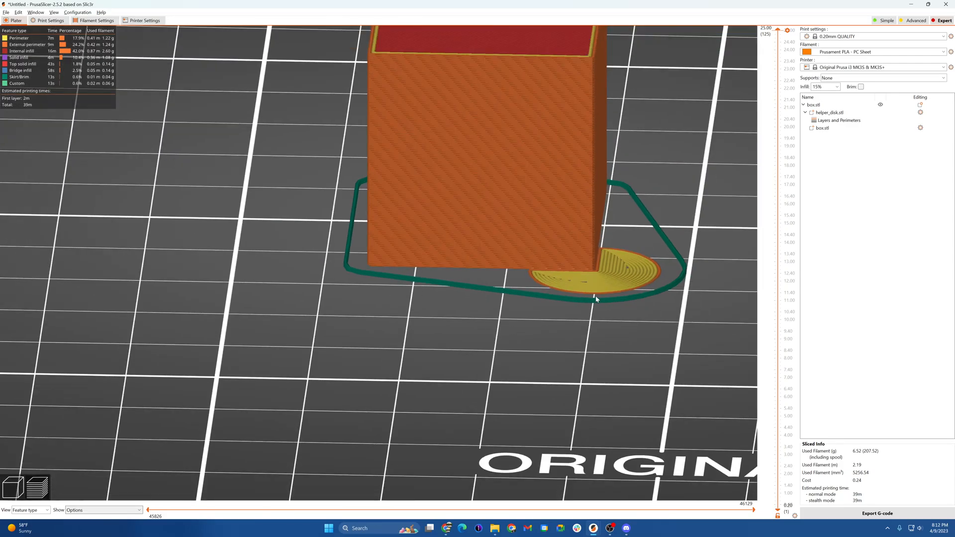
{"action": "mouse_move", "coordinate": [588, 269]}
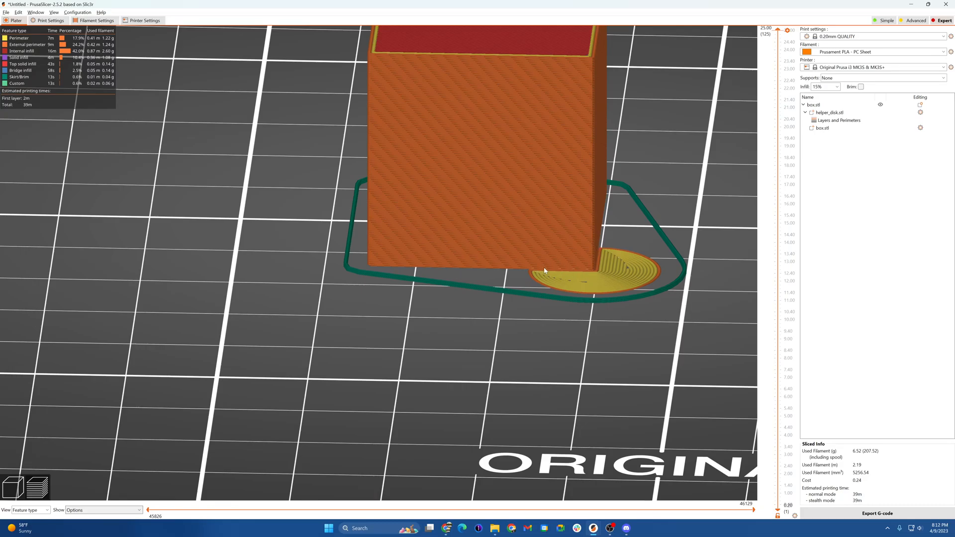
{"action": "left_click_drag", "start_coordinate": [545, 270], "coordinate": [293, 301]}
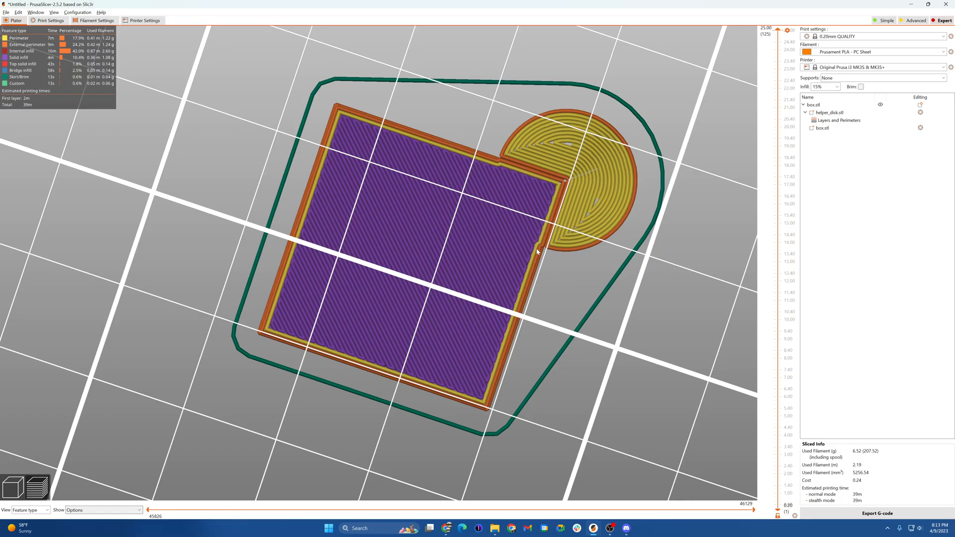
{"action": "mouse_move", "coordinate": [510, 200]}
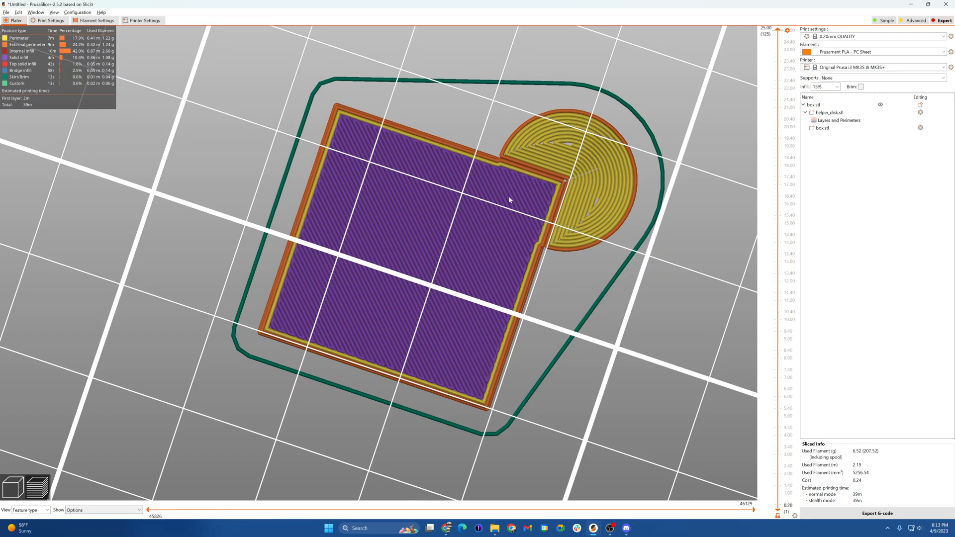
{"action": "left_click_drag", "start_coordinate": [510, 200], "coordinate": [528, 280]}
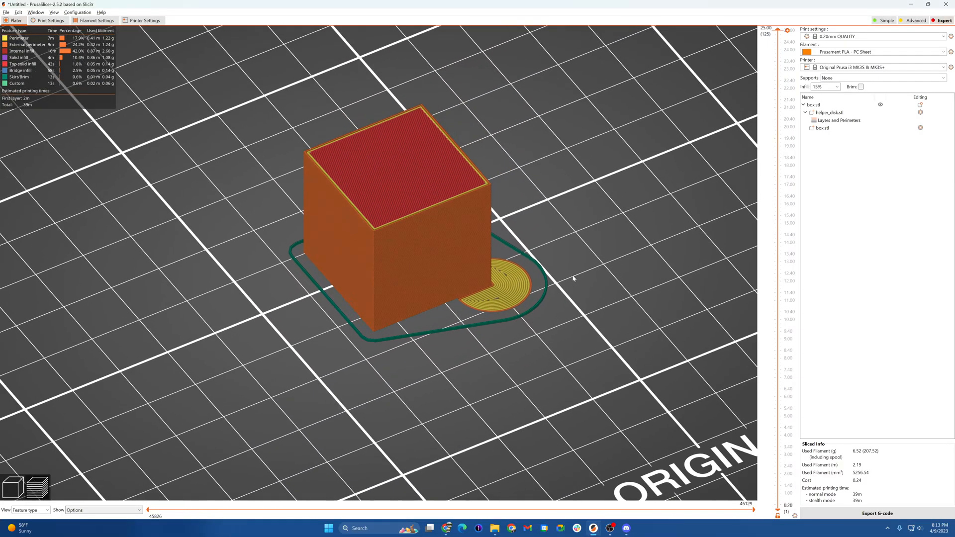
{"action": "mouse_move", "coordinate": [568, 276]}
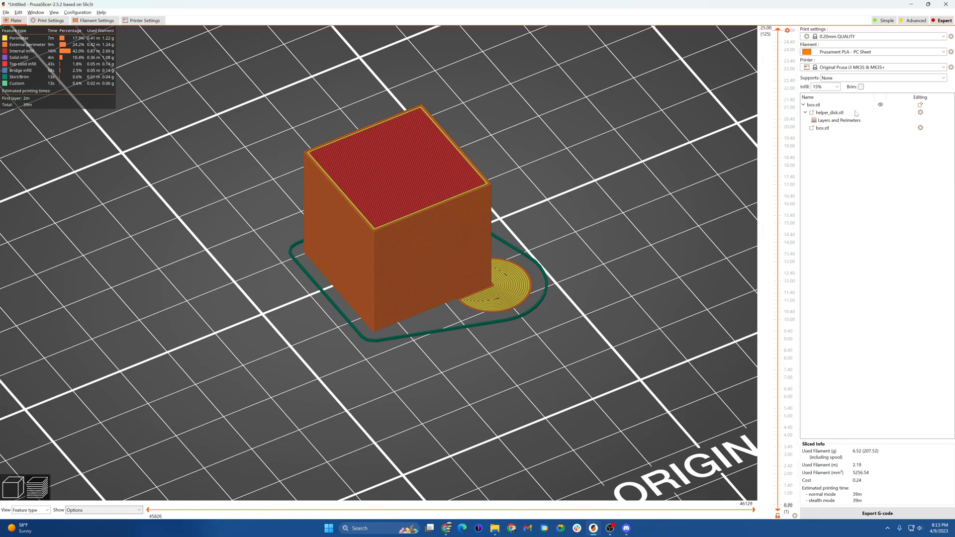
Move the helper disk after the box in the part order and orbit the preview to check it.
{"action": "left_click", "coordinate": [828, 113]}
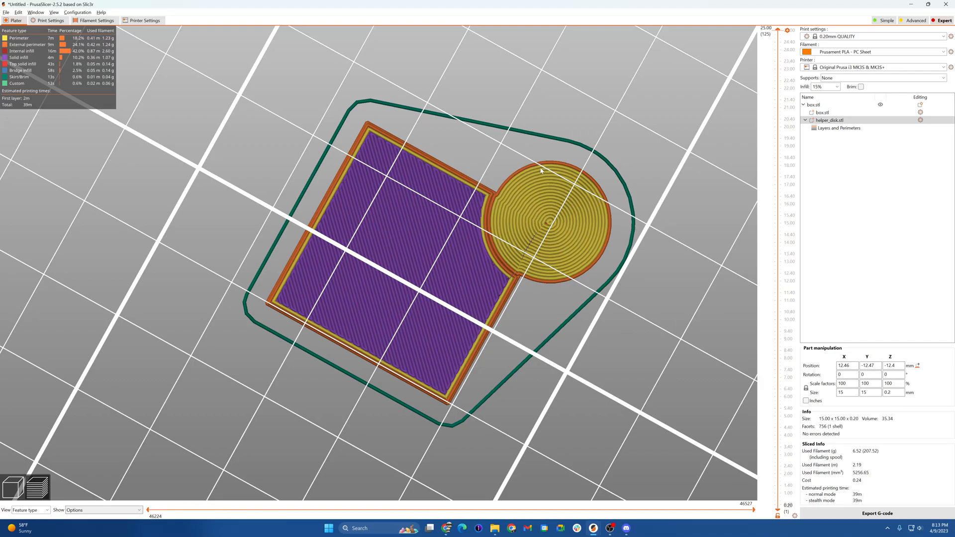
{"action": "mouse_move", "coordinate": [498, 201]}
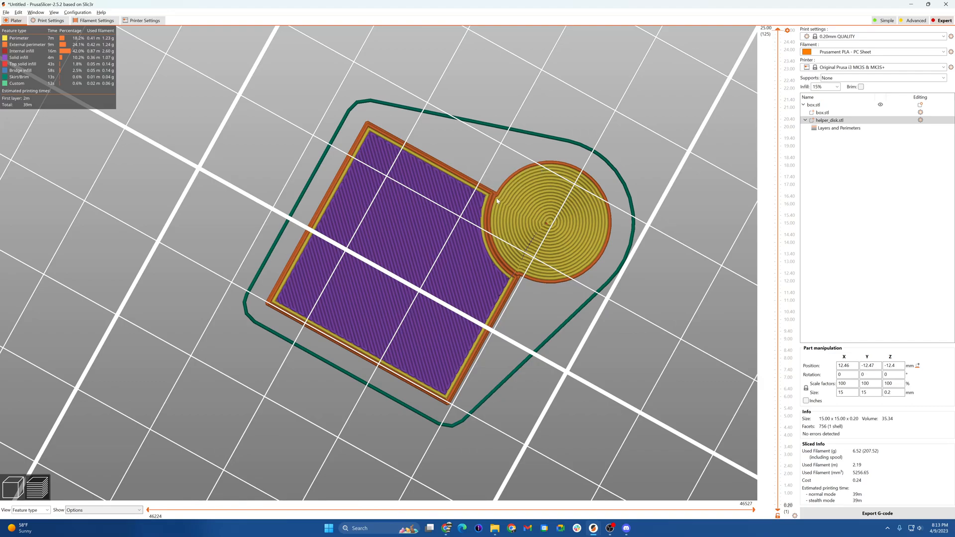
{"action": "mouse_move", "coordinate": [531, 277]}
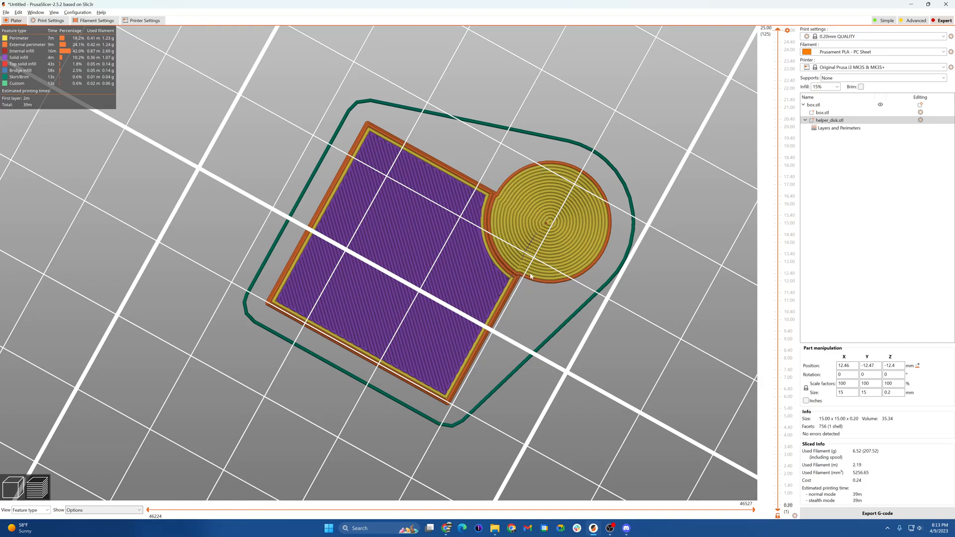
{"action": "mouse_move", "coordinate": [488, 218]}
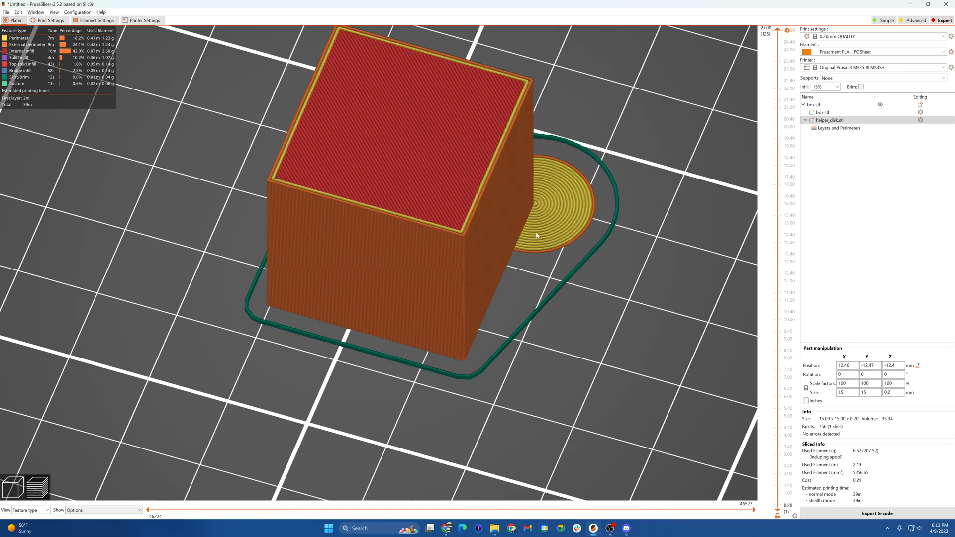
{"action": "left_click_drag", "start_coordinate": [537, 236], "coordinate": [626, 270]}
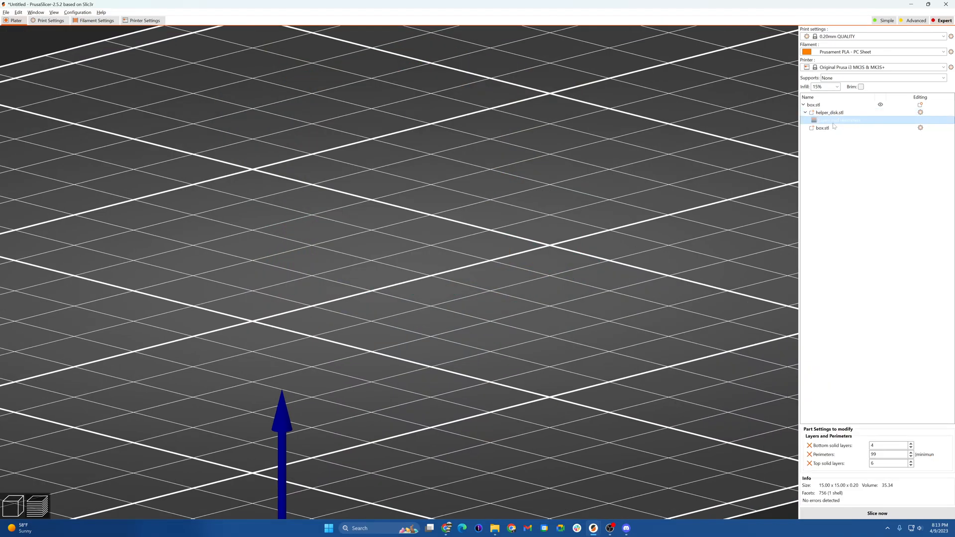
{"action": "mouse_move", "coordinate": [846, 126]}
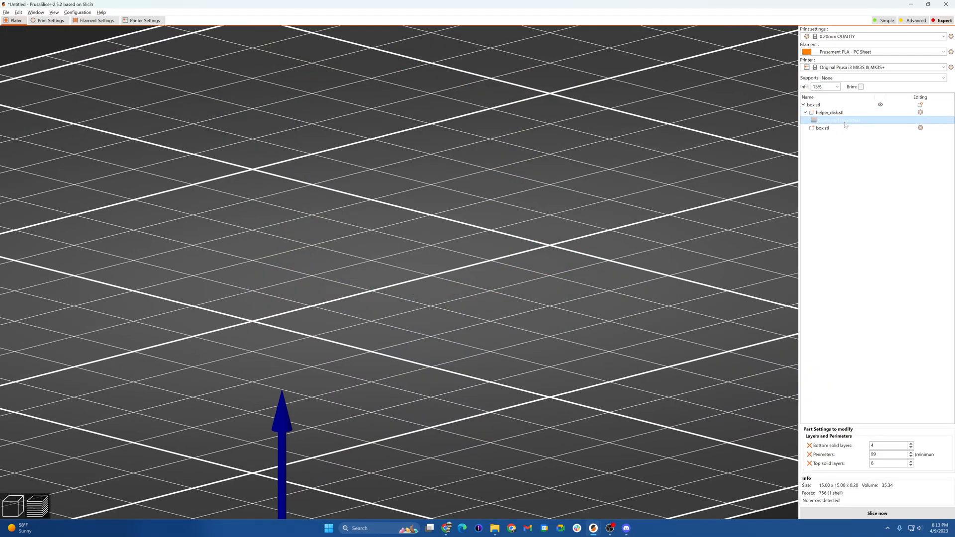
Select the helper disk part in the object list to review its first-layer slicing.
{"action": "left_click", "coordinate": [829, 121]}
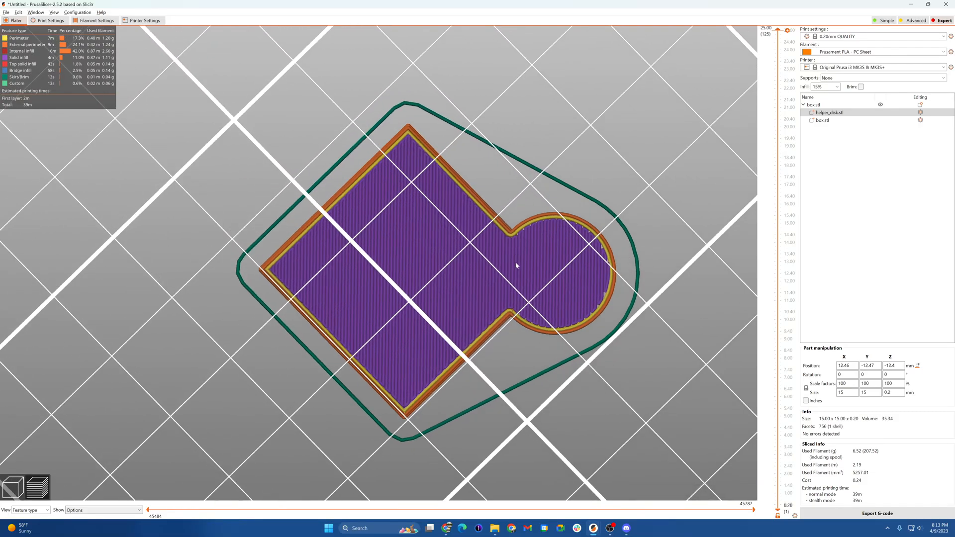
{"action": "mouse_move", "coordinate": [449, 195]}
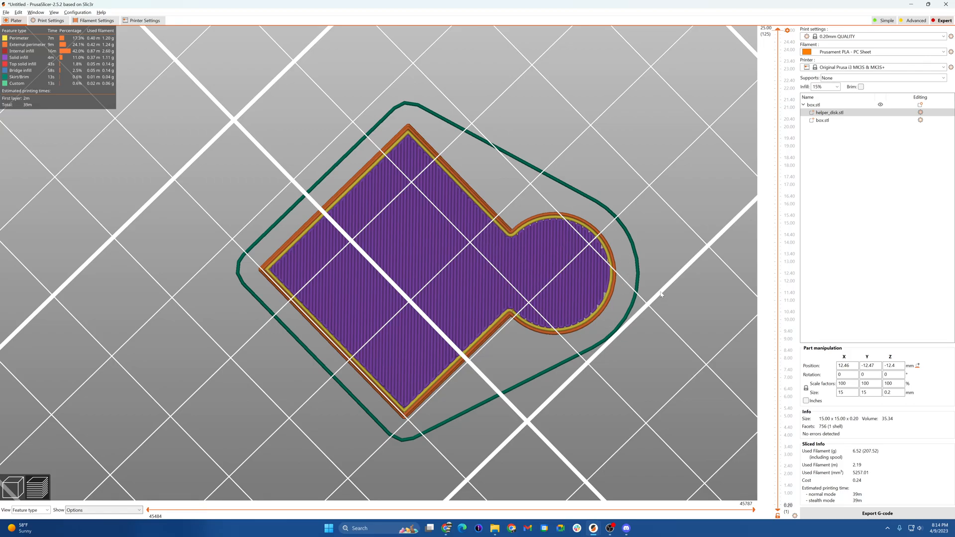
{"action": "mouse_move", "coordinate": [634, 327]}
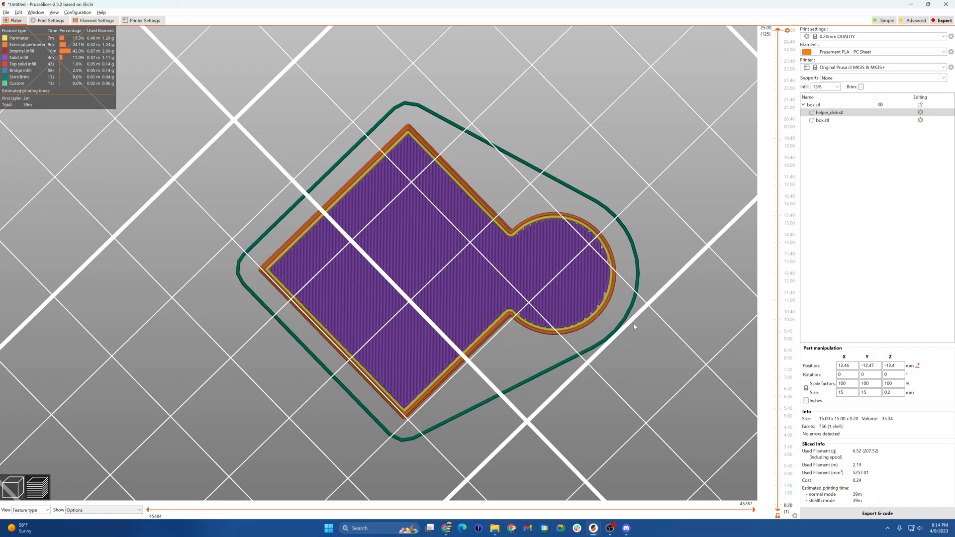
{"action": "mouse_move", "coordinate": [514, 221]}
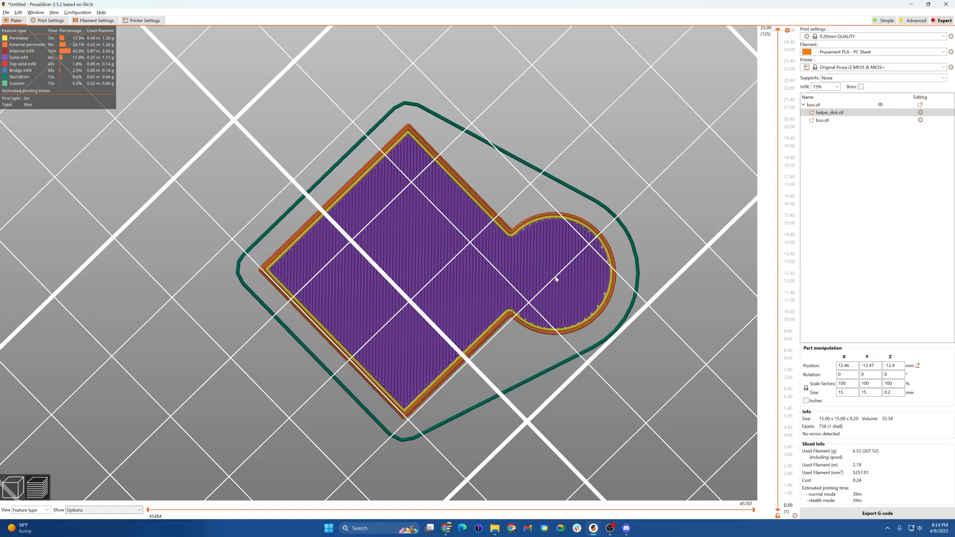
{"action": "mouse_move", "coordinate": [478, 196]}
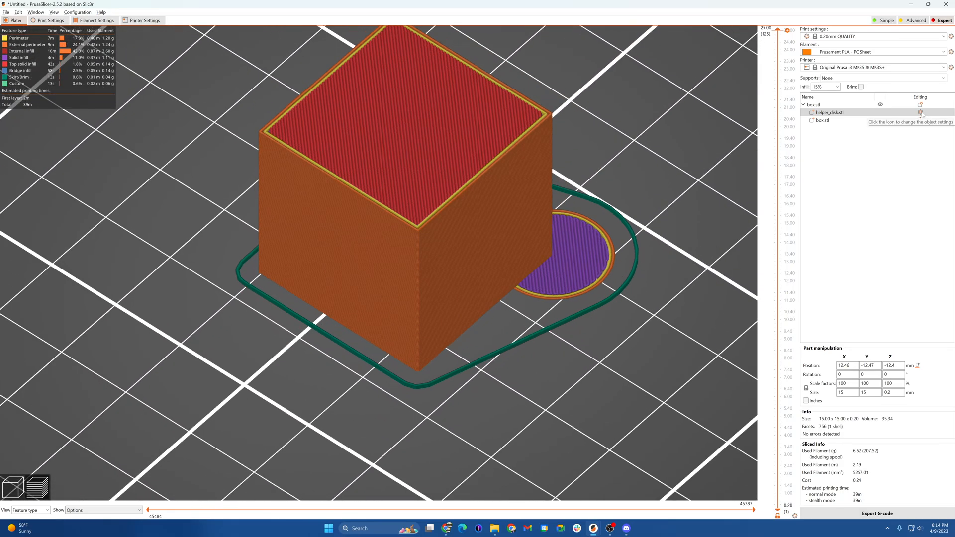
Add a Layers and Perimeters override of 99 perimeters to helper_disk.stl and disable Clip multi-part objects.
{"action": "right_click", "coordinate": [829, 113]}
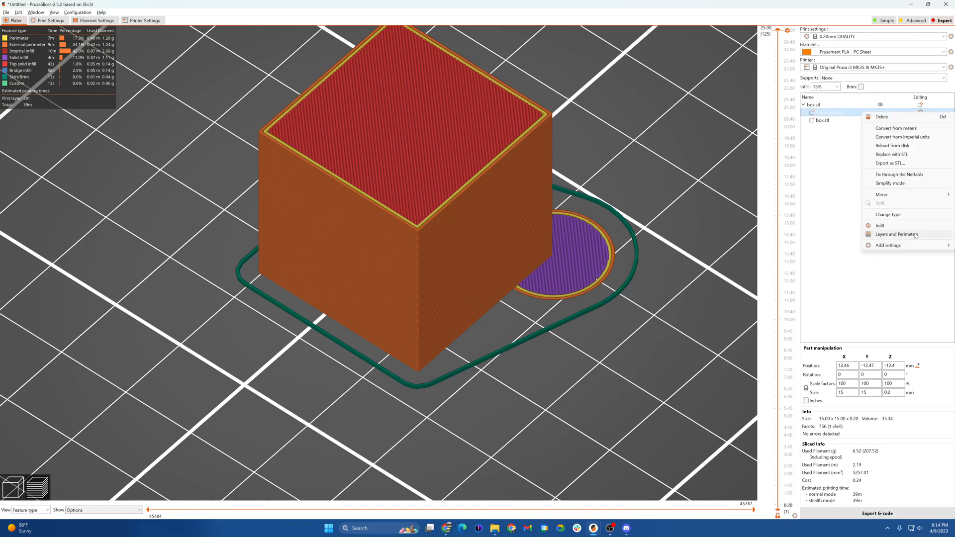
{"action": "left_click", "coordinate": [896, 234]}
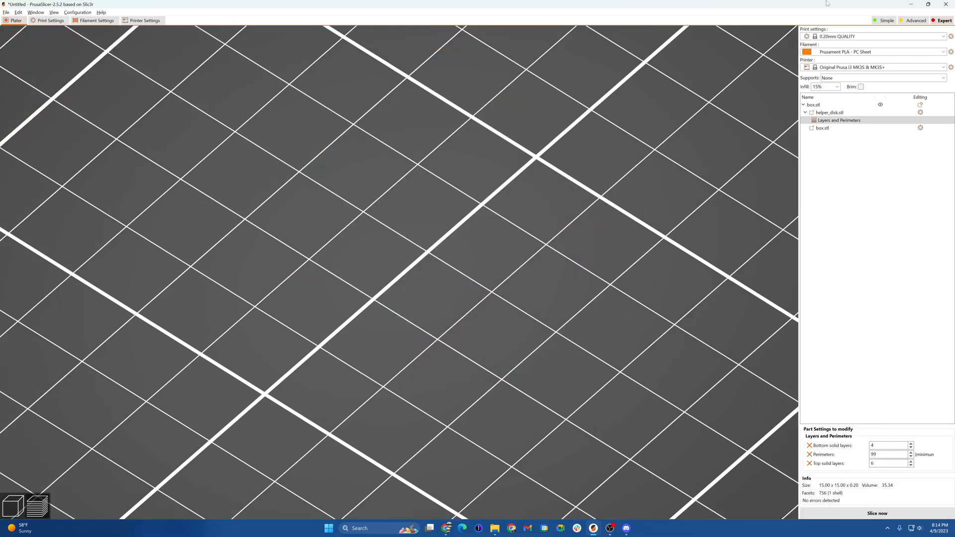
{"action": "left_click", "coordinate": [49, 20]}
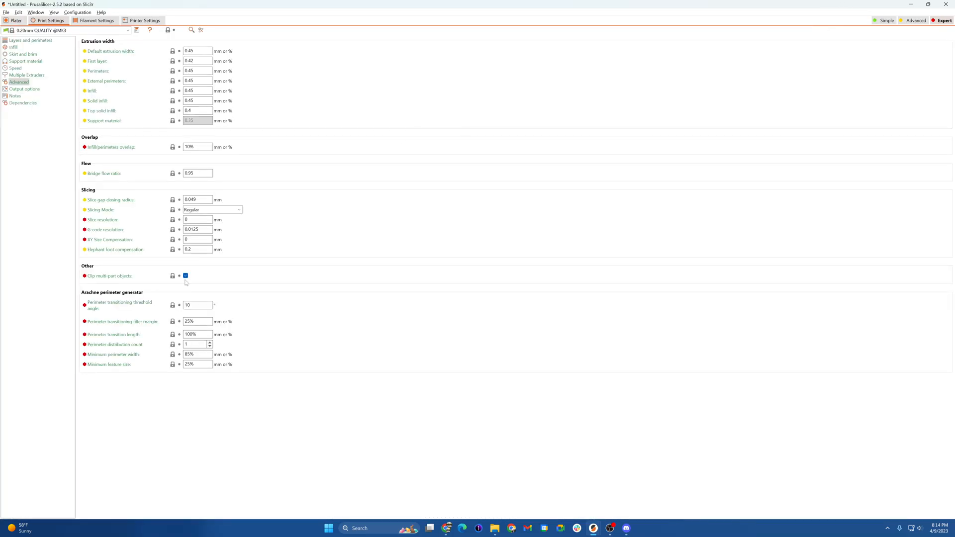
{"action": "left_click", "coordinate": [186, 276]}
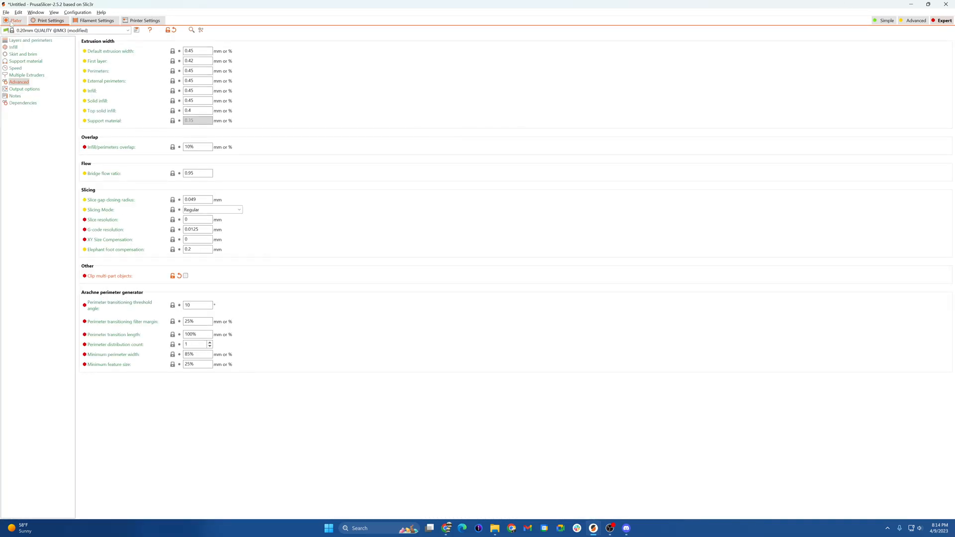
{"action": "left_click", "coordinate": [15, 20]}
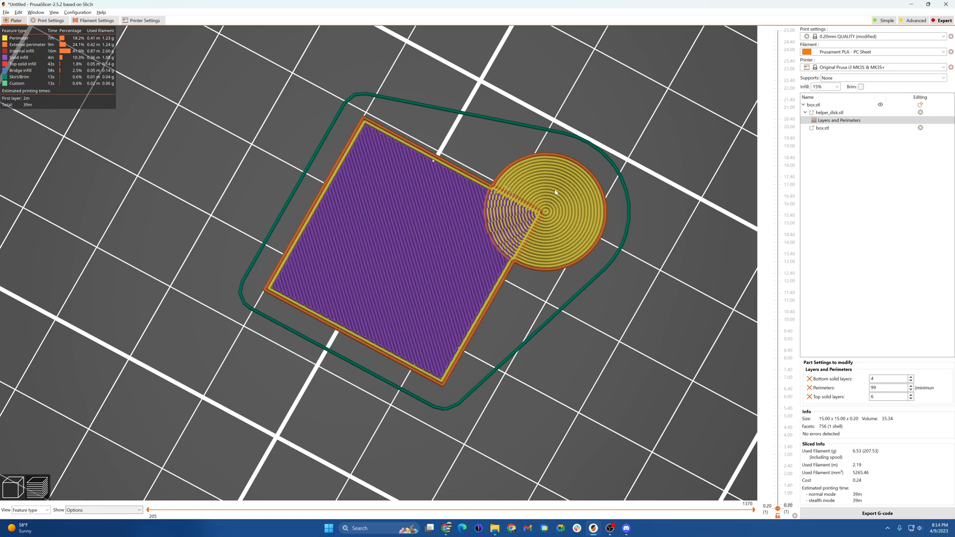
{"action": "mouse_move", "coordinate": [500, 230]}
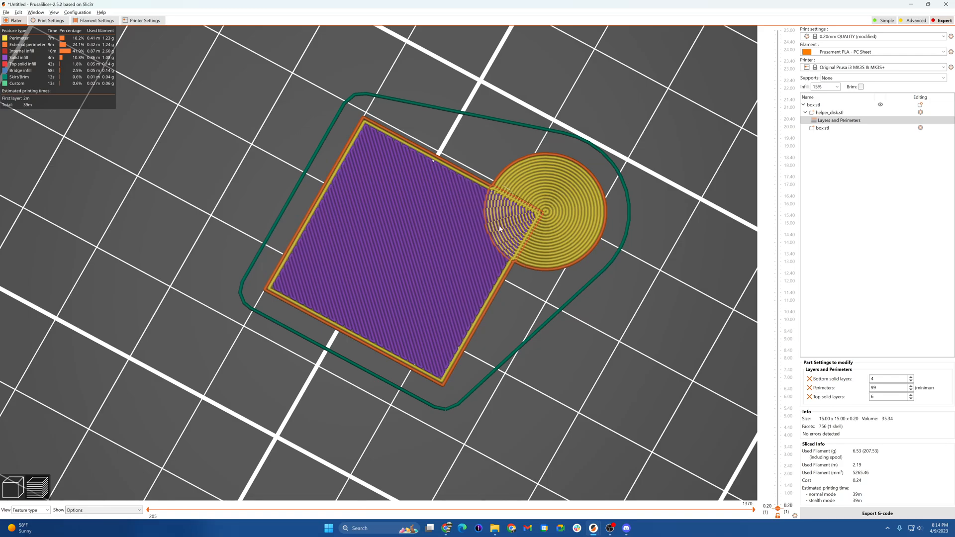
{"action": "mouse_move", "coordinate": [502, 226]}
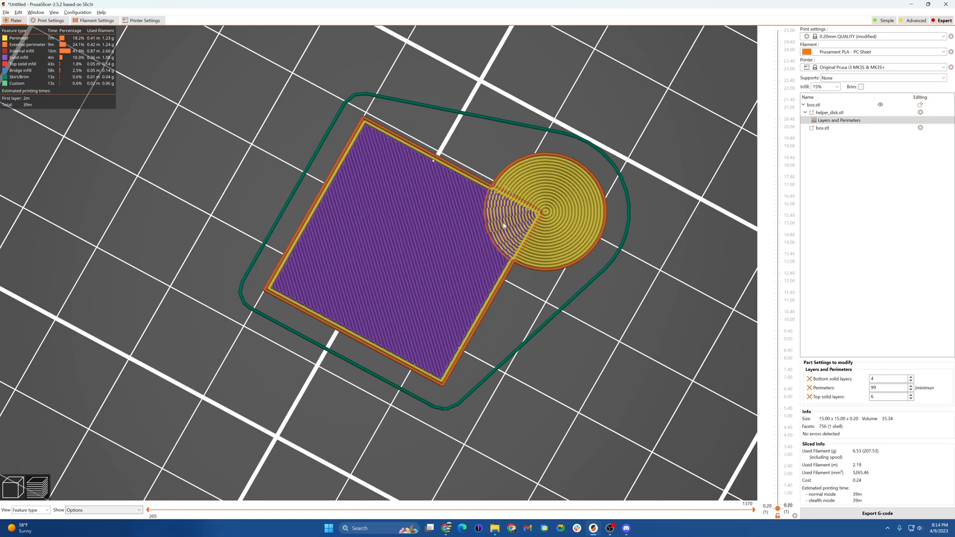
{"action": "mouse_move", "coordinate": [592, 216]}
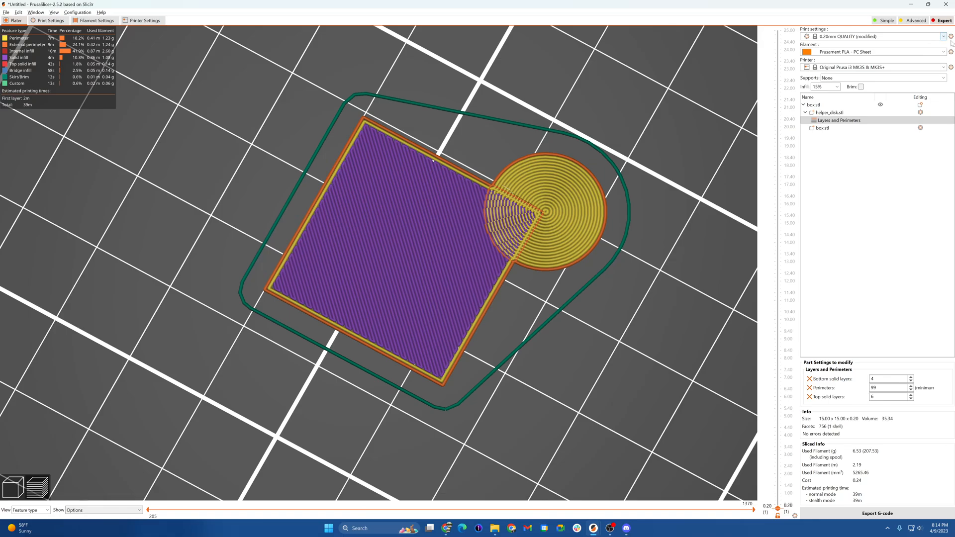
Reset Clip multi-part objects to the preset default and re-slice so the disk rings stop at the cube.
{"action": "left_click", "coordinate": [50, 20]}
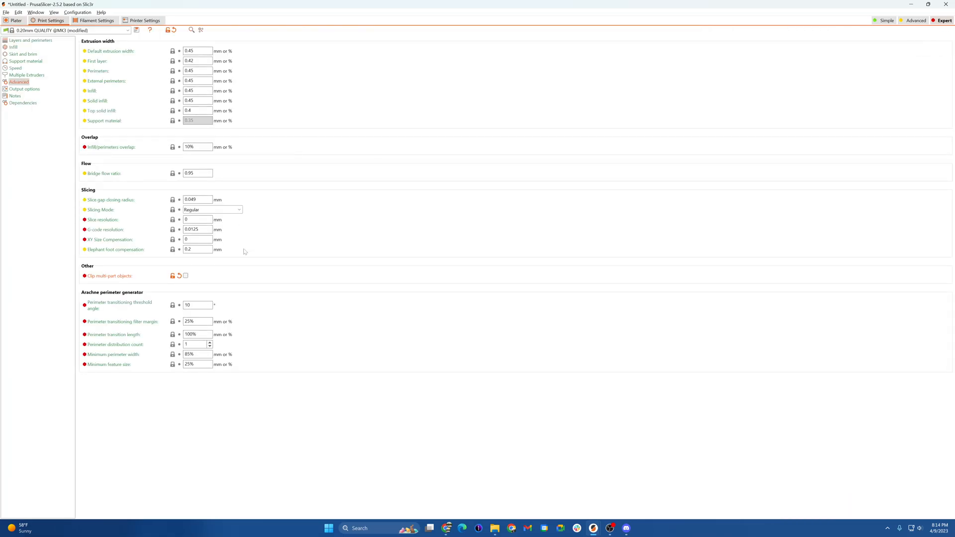
{"action": "left_click", "coordinate": [15, 20]}
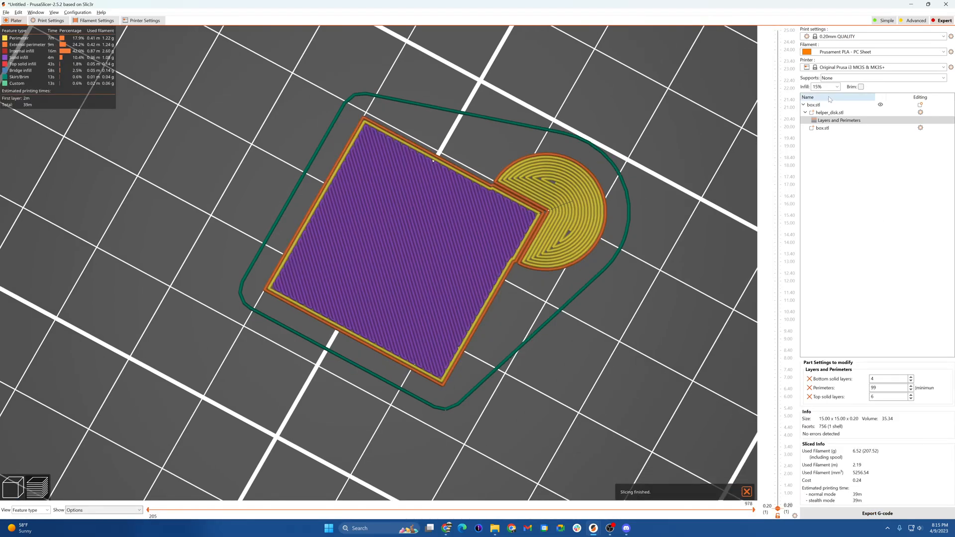
{"action": "left_click", "coordinate": [823, 104]}
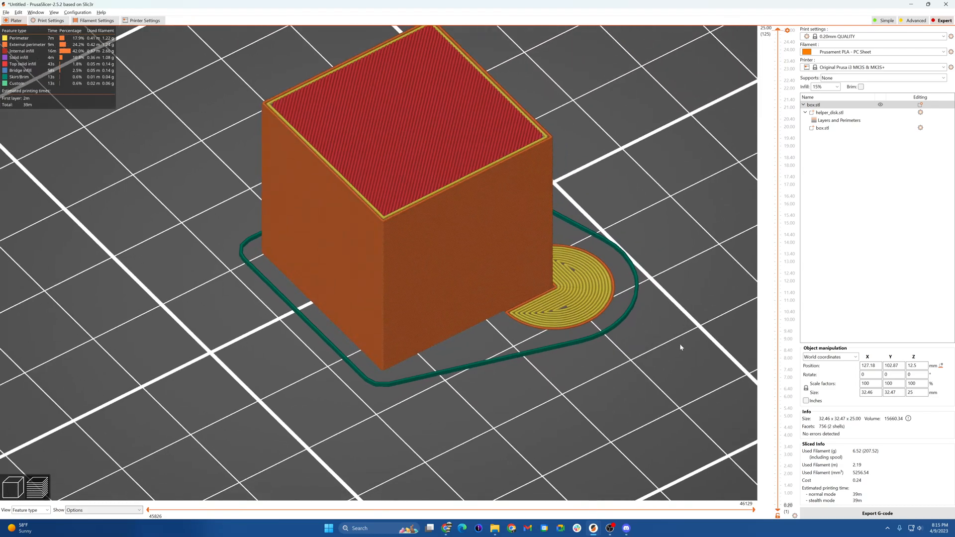
Select helper_disk.stl to show its 15 × 15 × 0.2 mm size and offset within the box.
{"action": "left_click", "coordinate": [838, 112]}
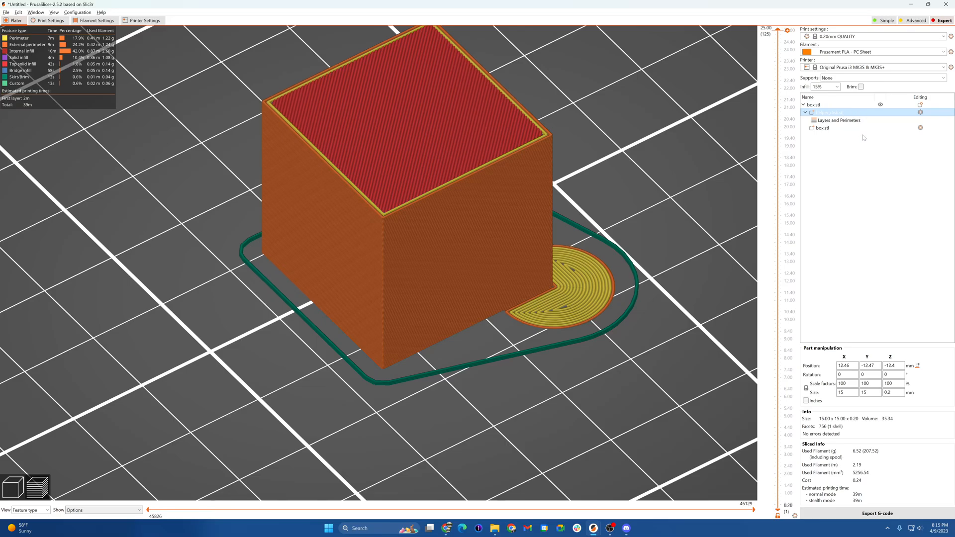
{"action": "mouse_move", "coordinate": [836, 159]}
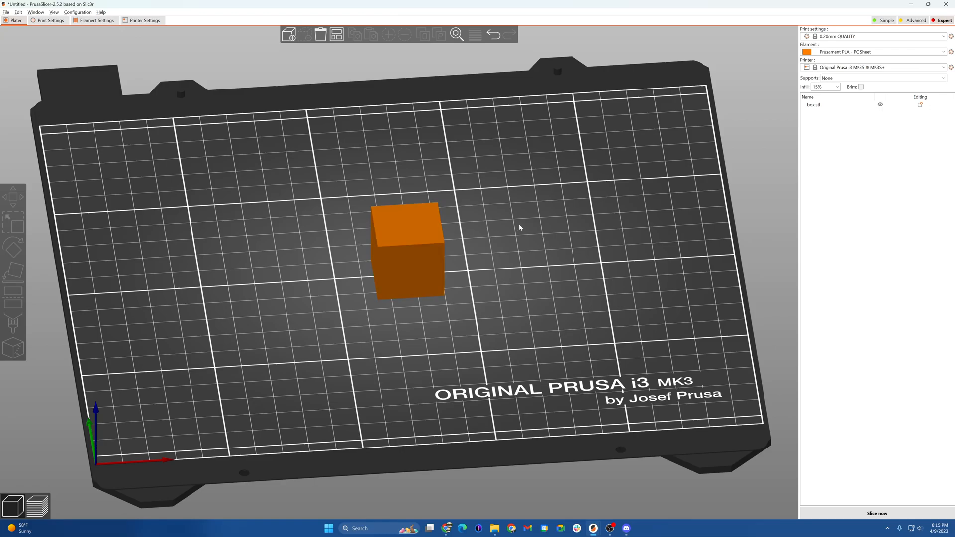
Add the Gallery helper_disk shape and drag it under the cube's corner as its own object.
{"action": "right_click", "coordinate": [519, 227]}
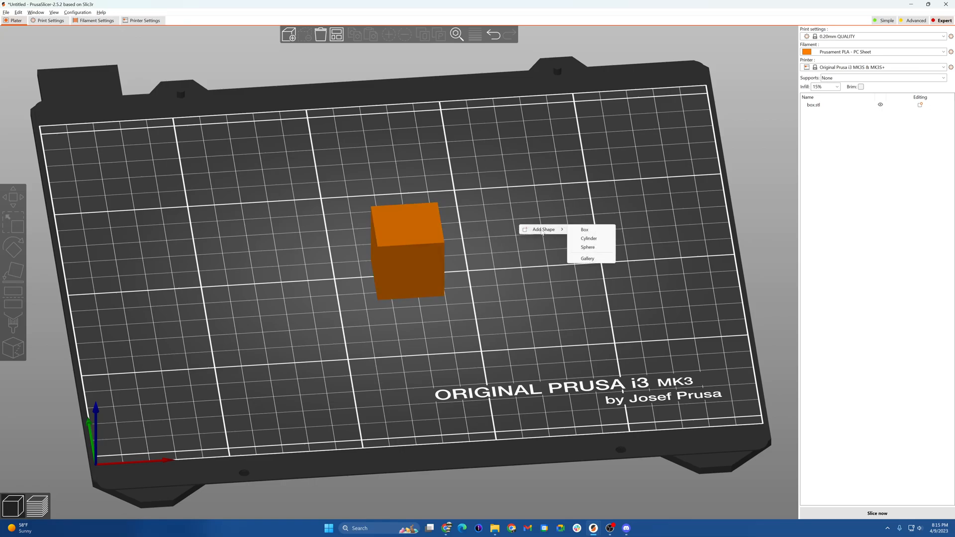
{"action": "left_click", "coordinate": [588, 259]}
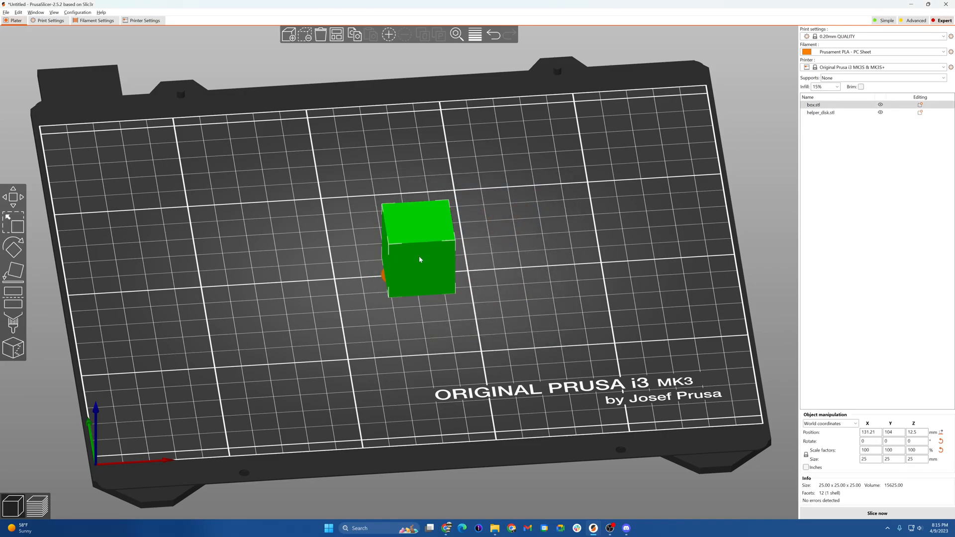
{"action": "left_click_drag", "start_coordinate": [419, 258], "coordinate": [468, 268]}
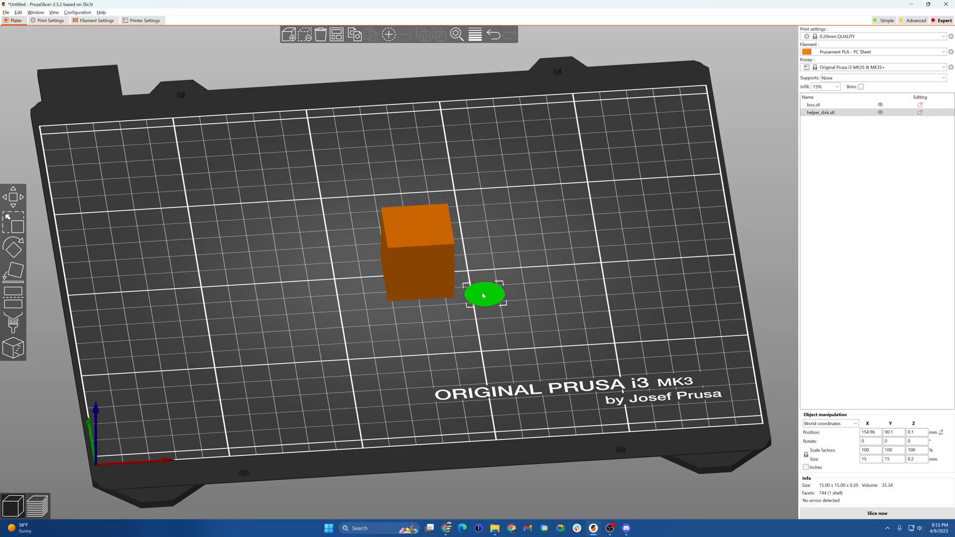
{"action": "left_click_drag", "start_coordinate": [484, 295], "coordinate": [453, 299]}
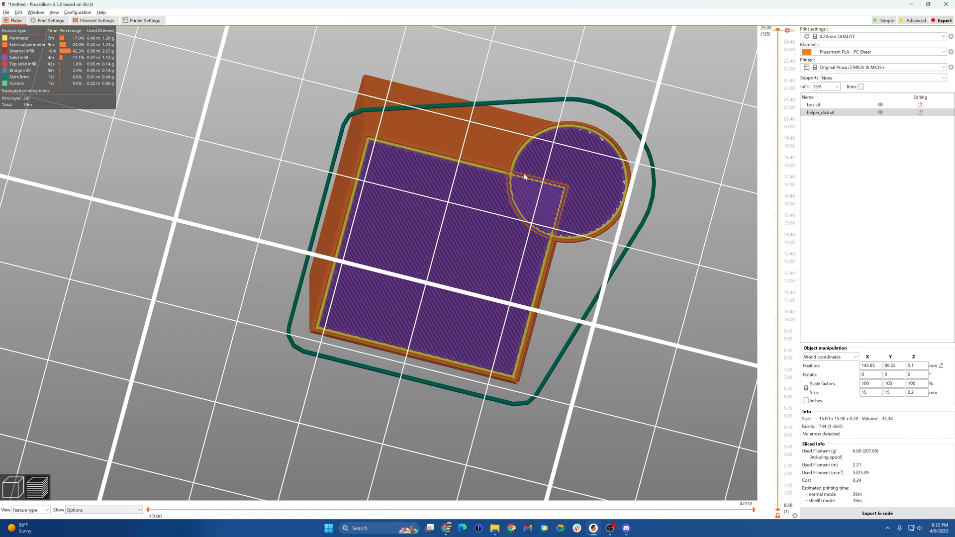
{"action": "mouse_move", "coordinate": [555, 195]}
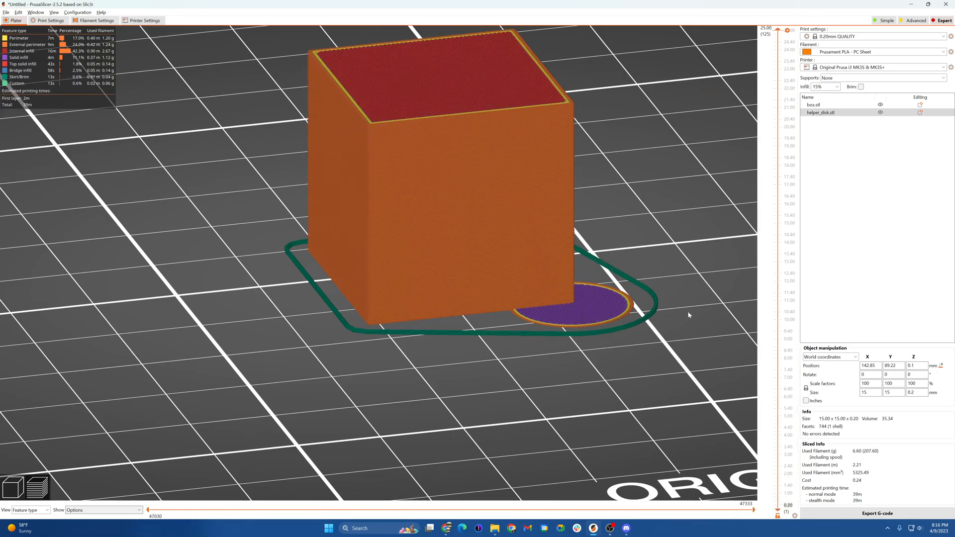
{"action": "mouse_move", "coordinate": [73, 490]}
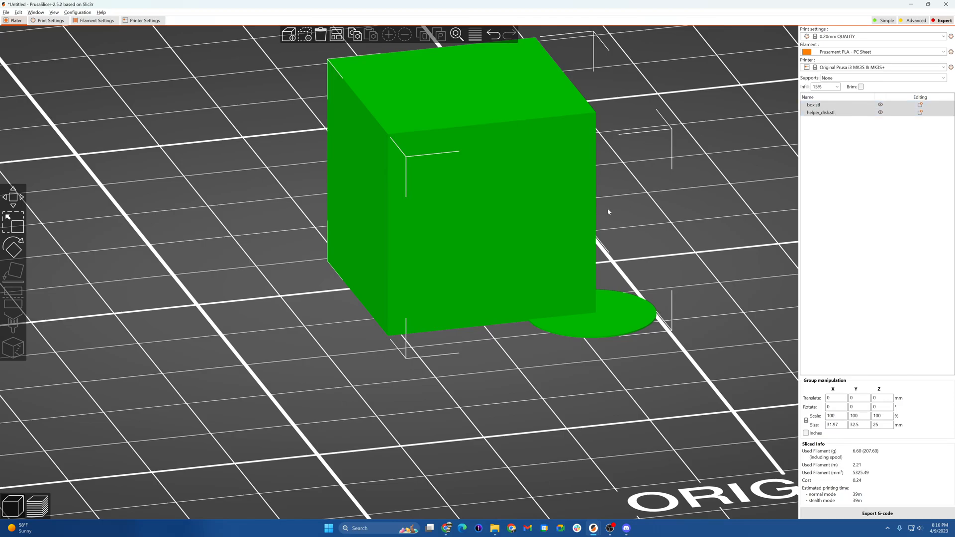
{"action": "mouse_move", "coordinate": [852, 112]}
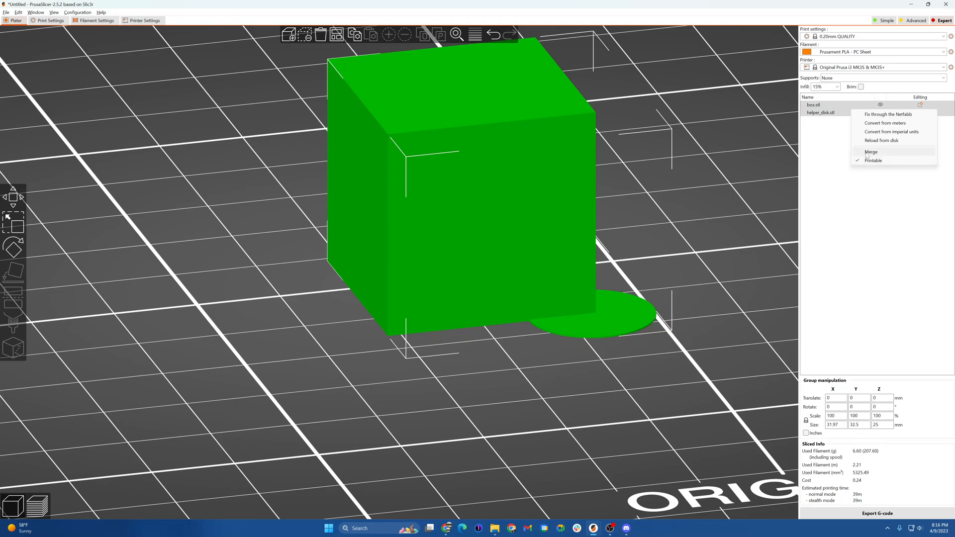
Merge the cube and helper disk into one object named Merged and select its helper_disk.stl part.
{"action": "left_click", "coordinate": [872, 151]}
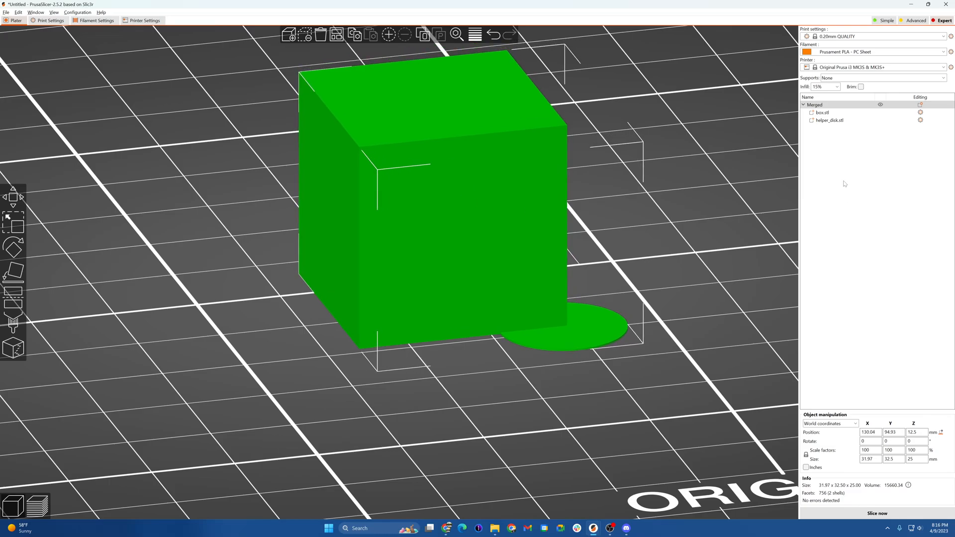
{"action": "left_click", "coordinate": [821, 113]}
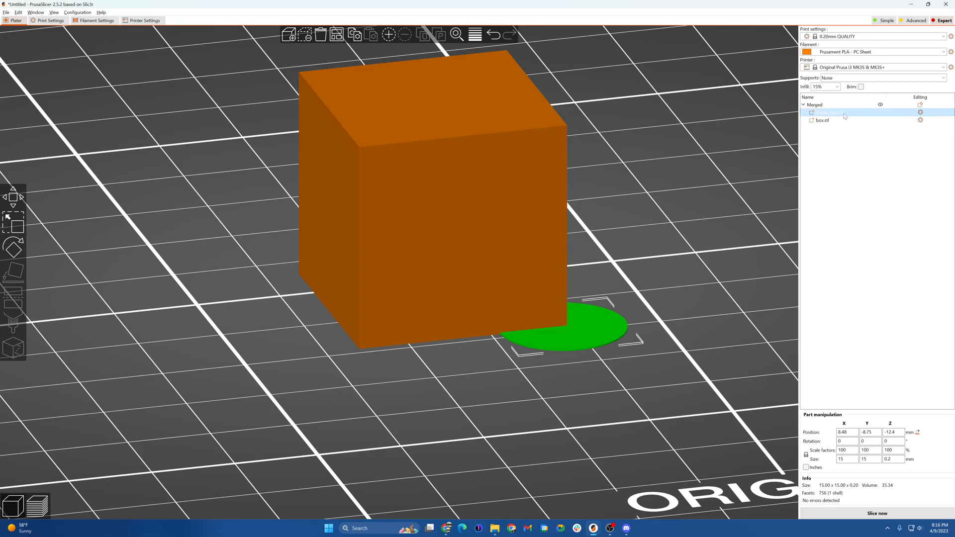
Give the merged helper_disk.stl a Perimeters 99 override and slice the object.
{"action": "right_click", "coordinate": [829, 113]}
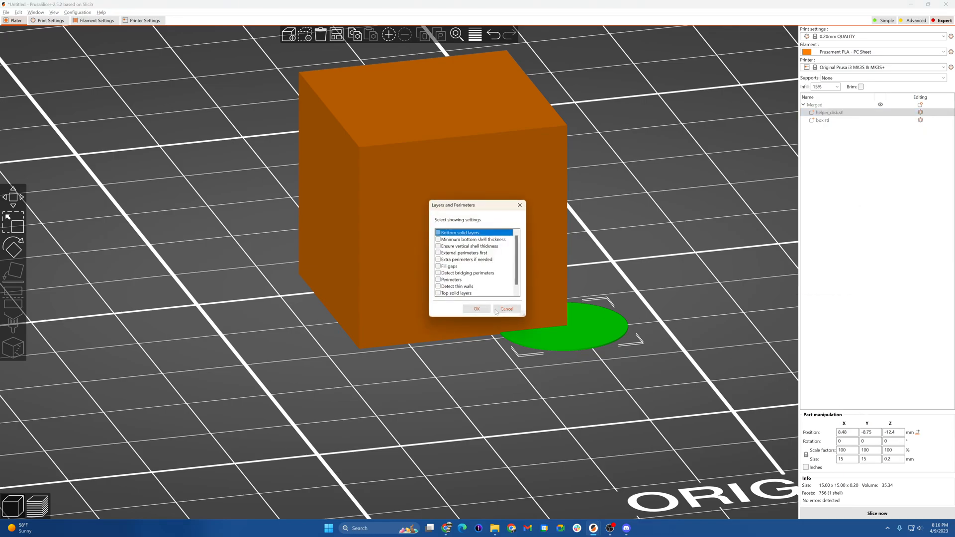
{"action": "left_click", "coordinate": [506, 308]}
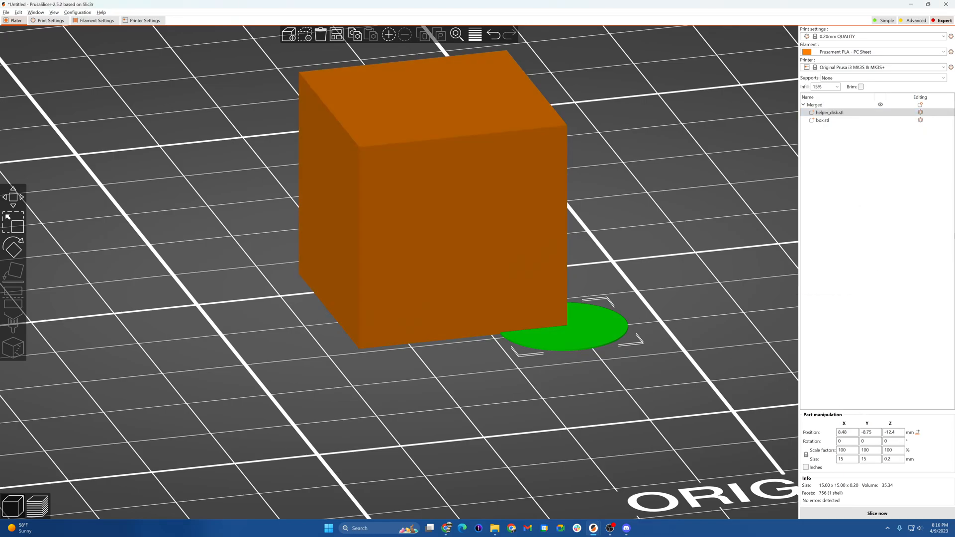
{"action": "left_click", "coordinate": [830, 112]}
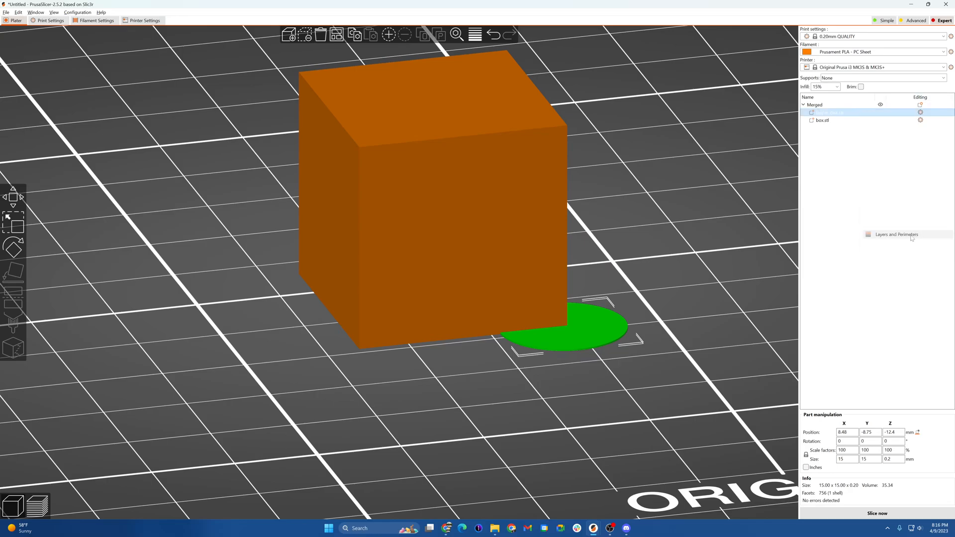
{"action": "left_click", "coordinate": [897, 235]}
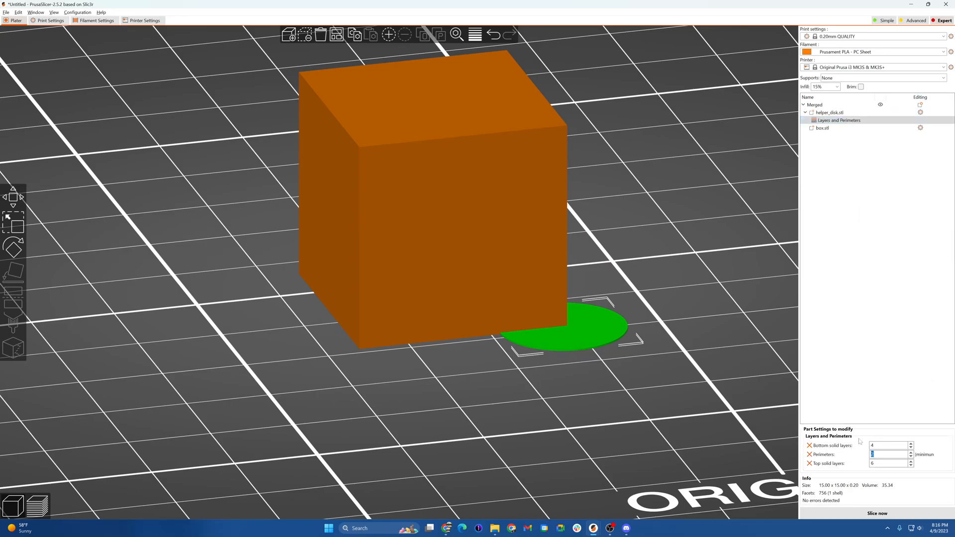
{"action": "type", "text": "99"}
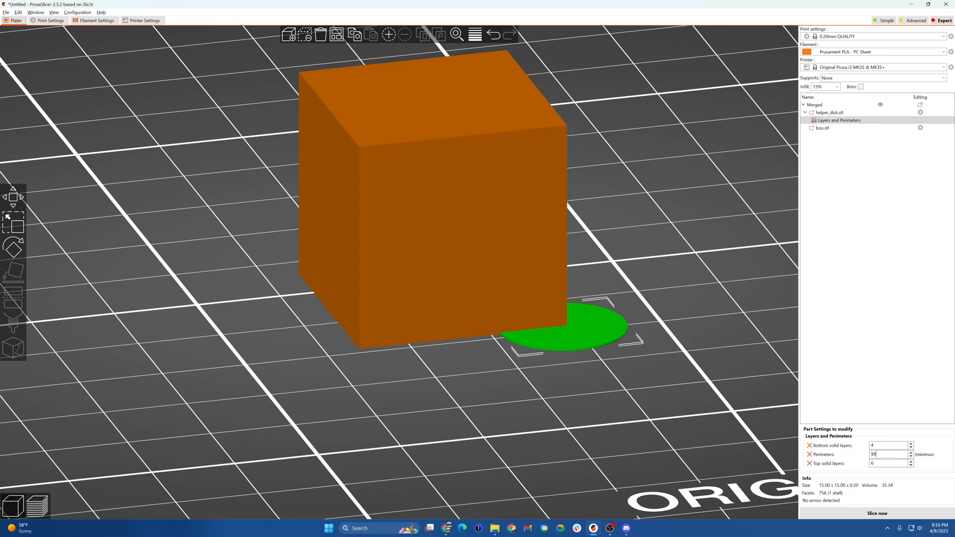
{"action": "mouse_move", "coordinate": [877, 514]}
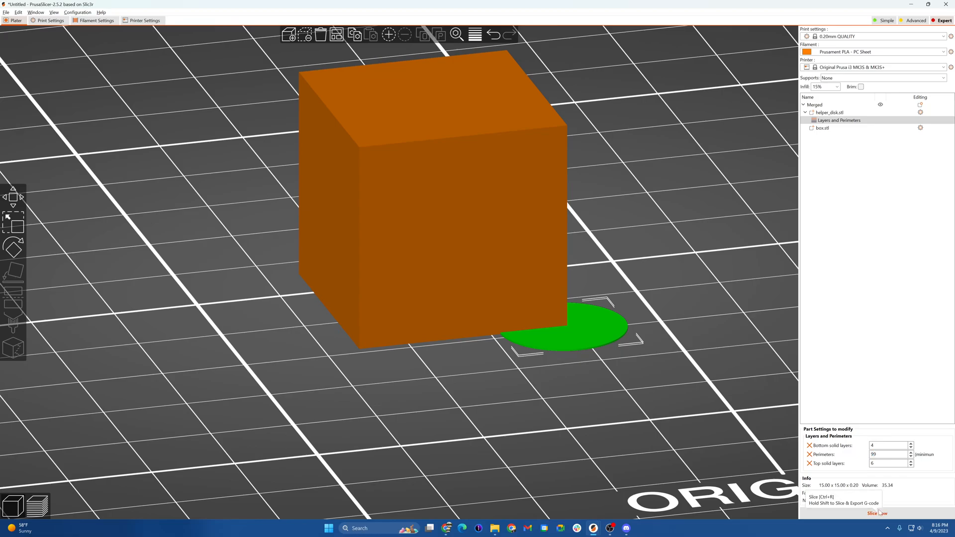
{"action": "left_click", "coordinate": [877, 513]}
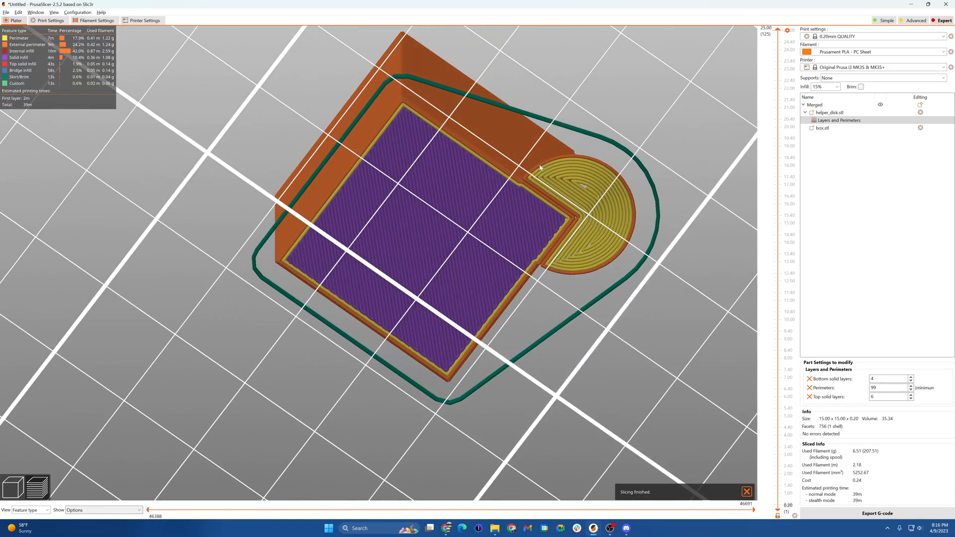